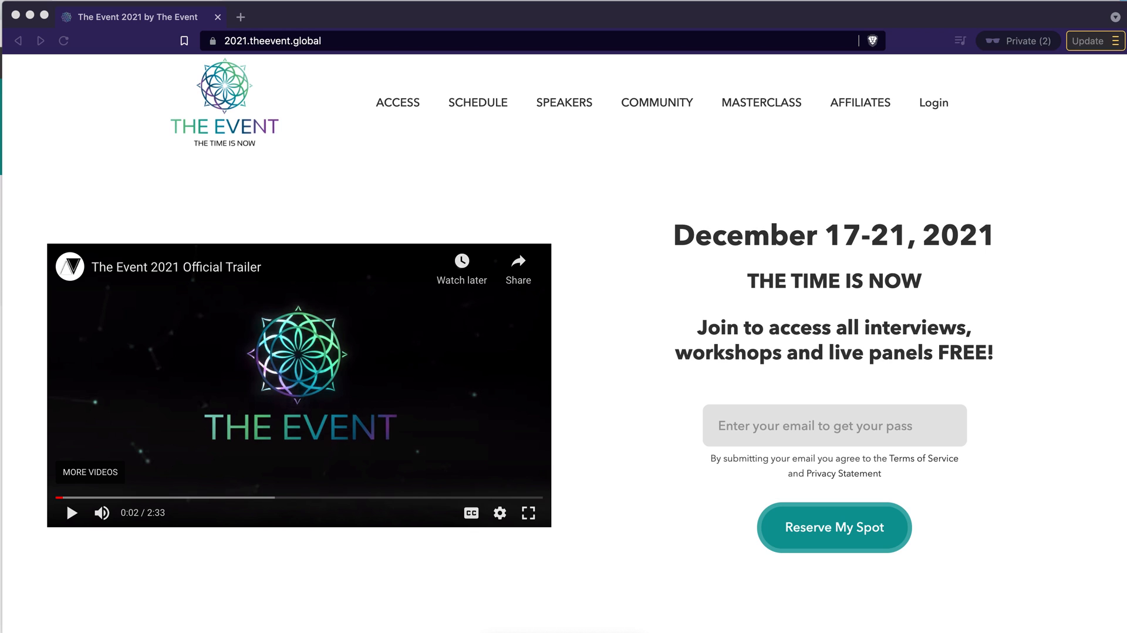
pyautogui.moveTo(71, 513)
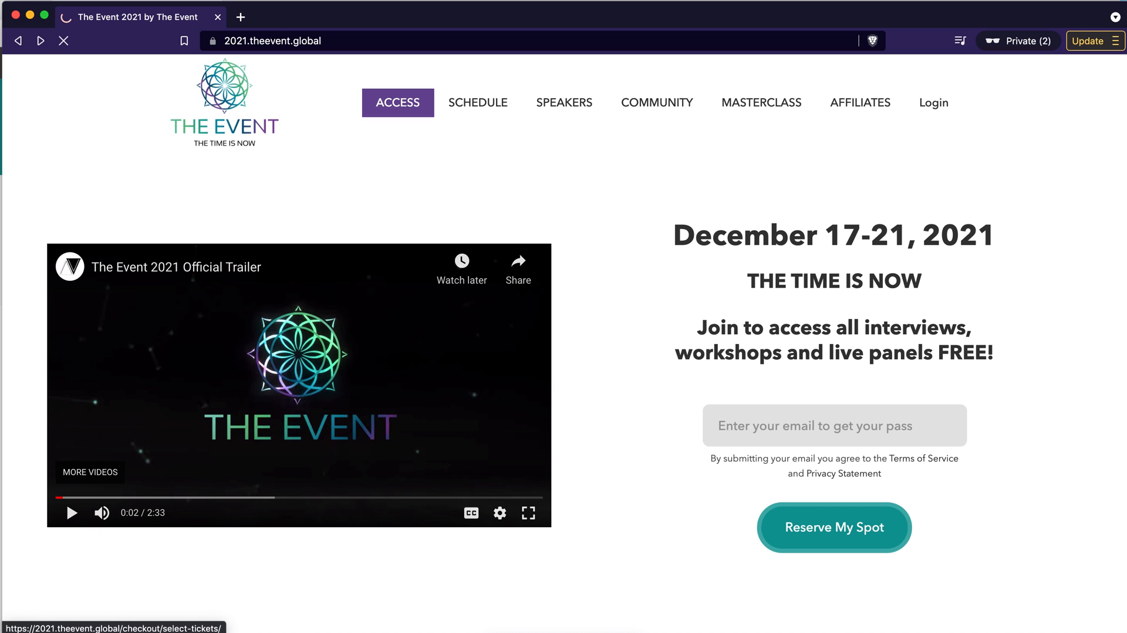
# Open the ACCESS registration page and scroll to the Free, Premium and Luminary tiers.
pyautogui.click(835, 527)
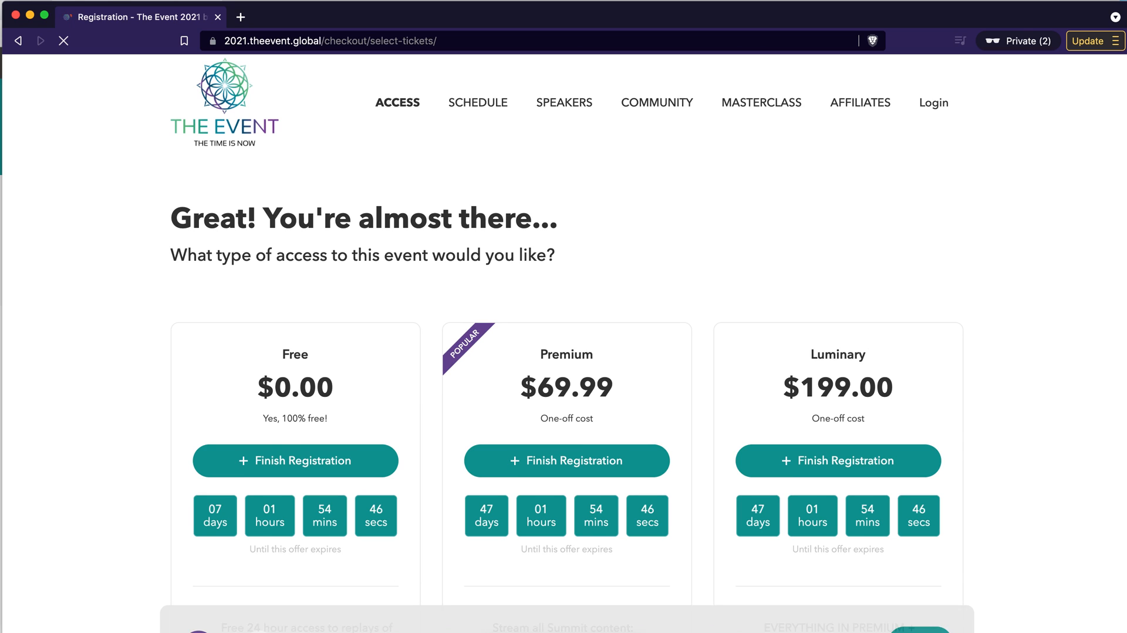
pyautogui.scroll(-3)
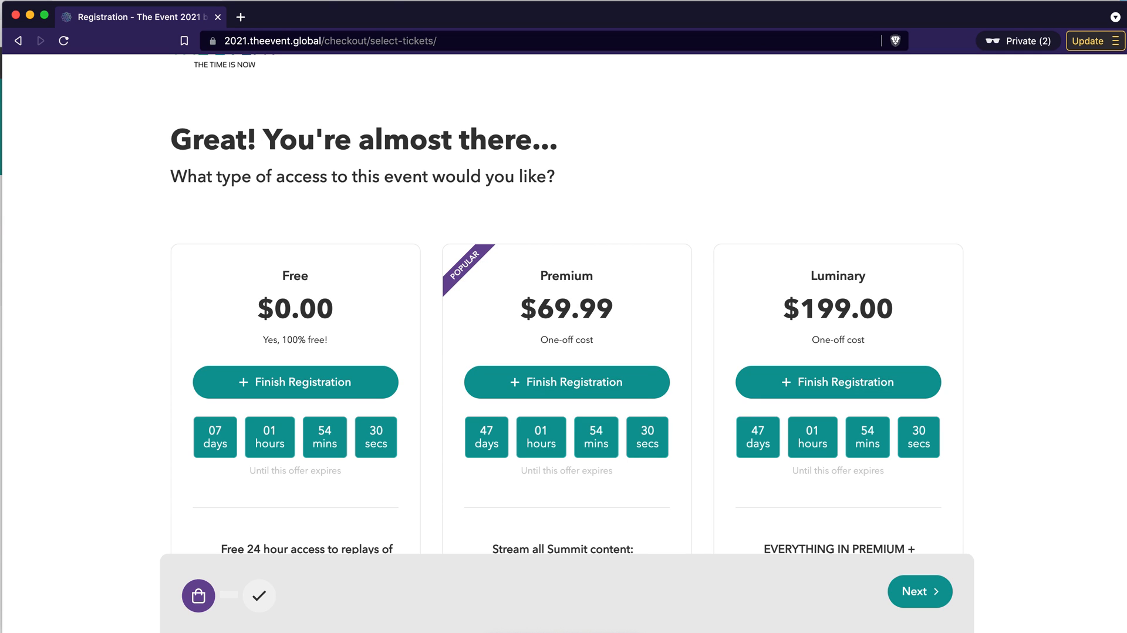
pyautogui.scroll(-3)
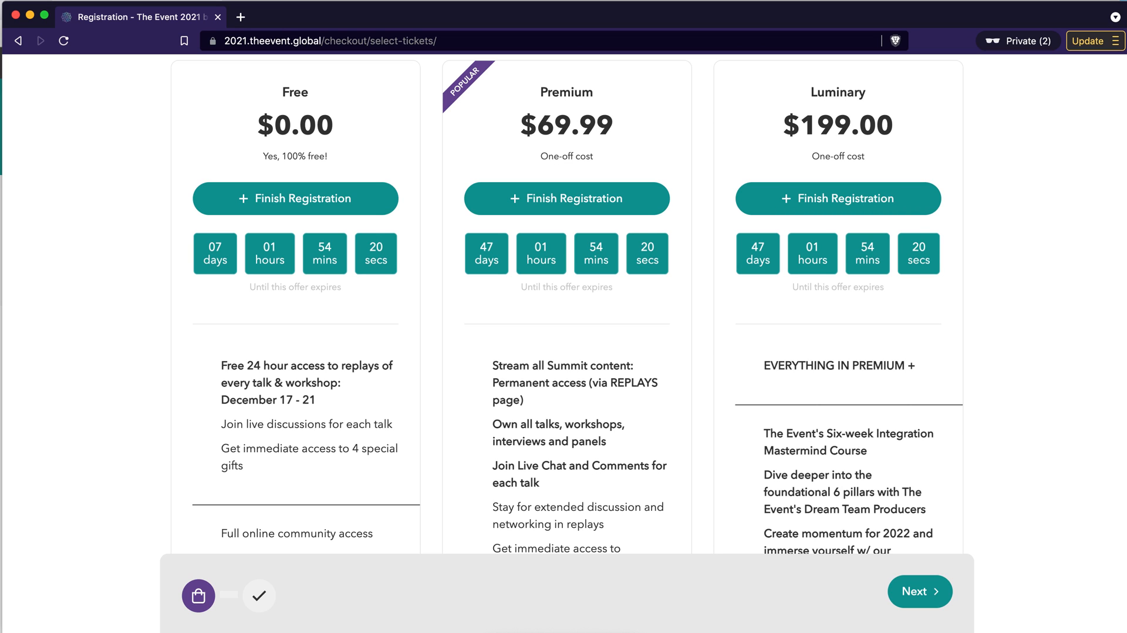
# Choose the Free tier and enter the email address 'theeve…yopmail' at checkout.
pyautogui.click(295, 198)
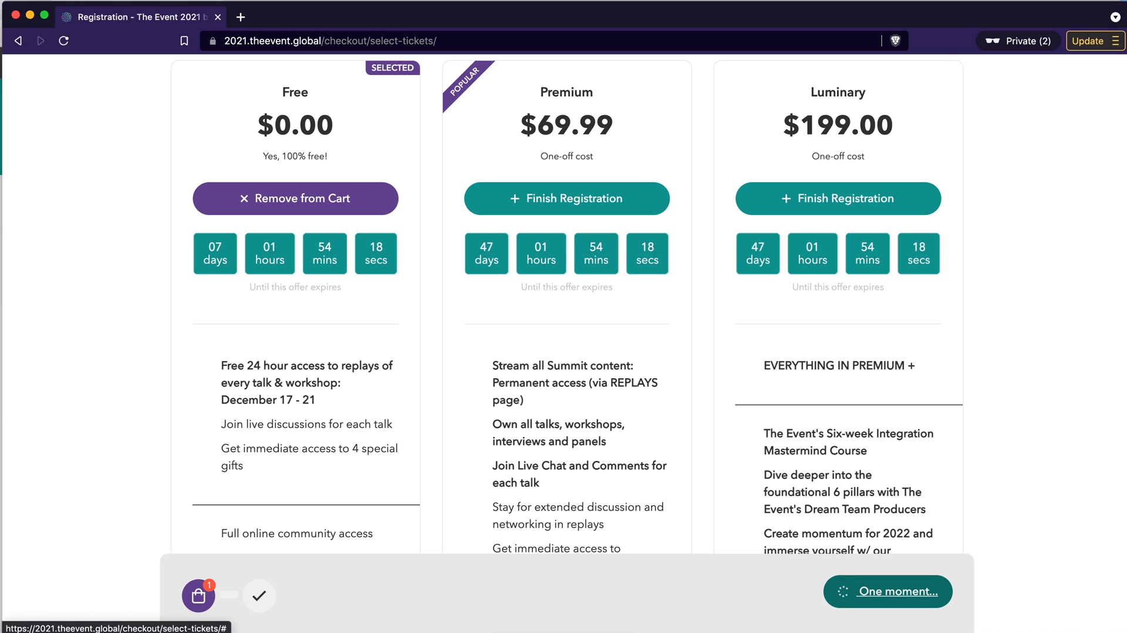
pyautogui.click(888, 591)
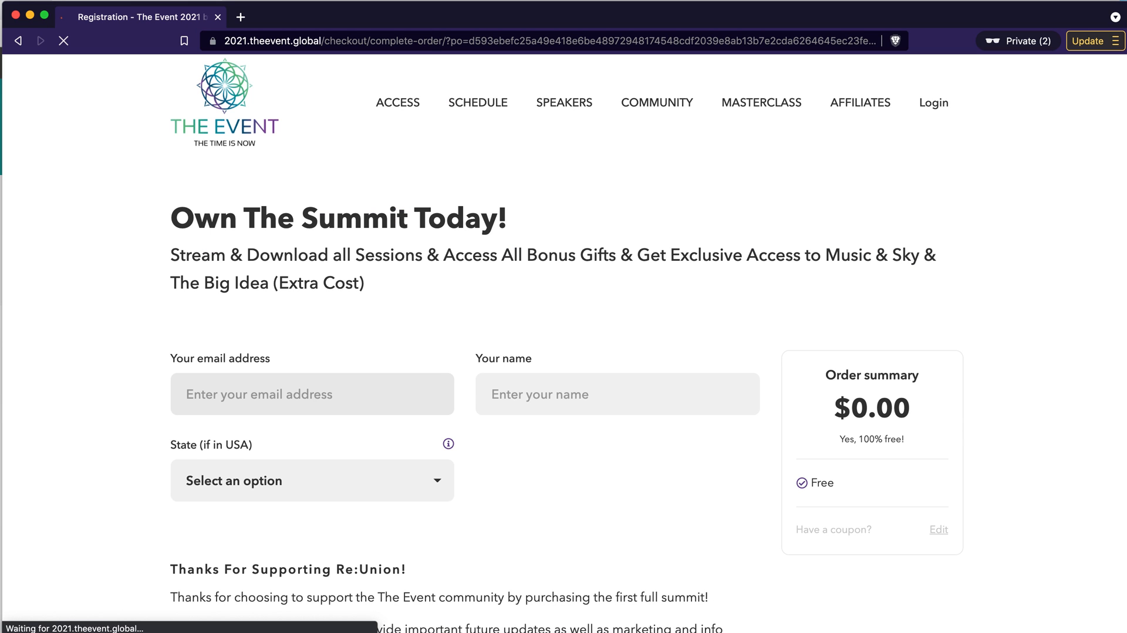
pyautogui.click(311, 394)
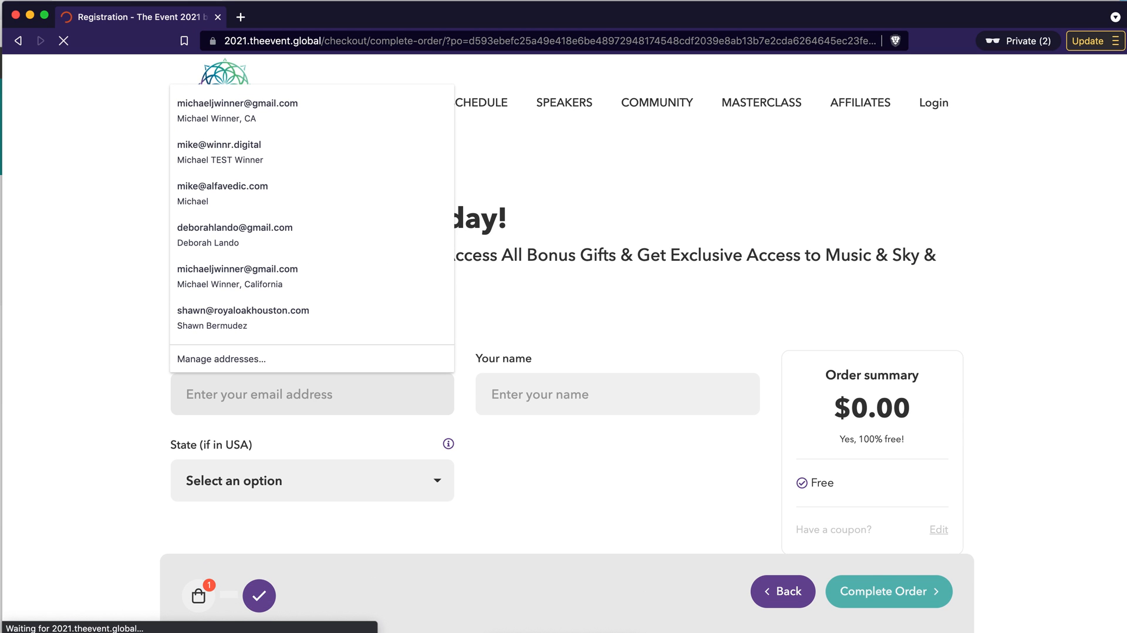
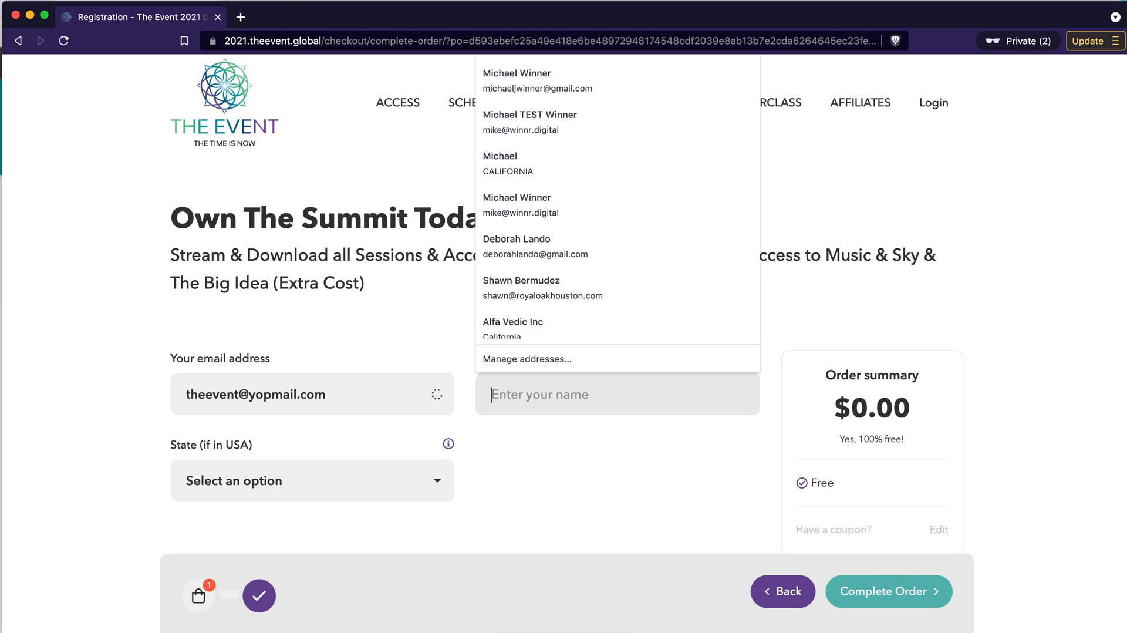
# Enter the name Mike, select California as state, and submit the order.
pyautogui.write('Mike')
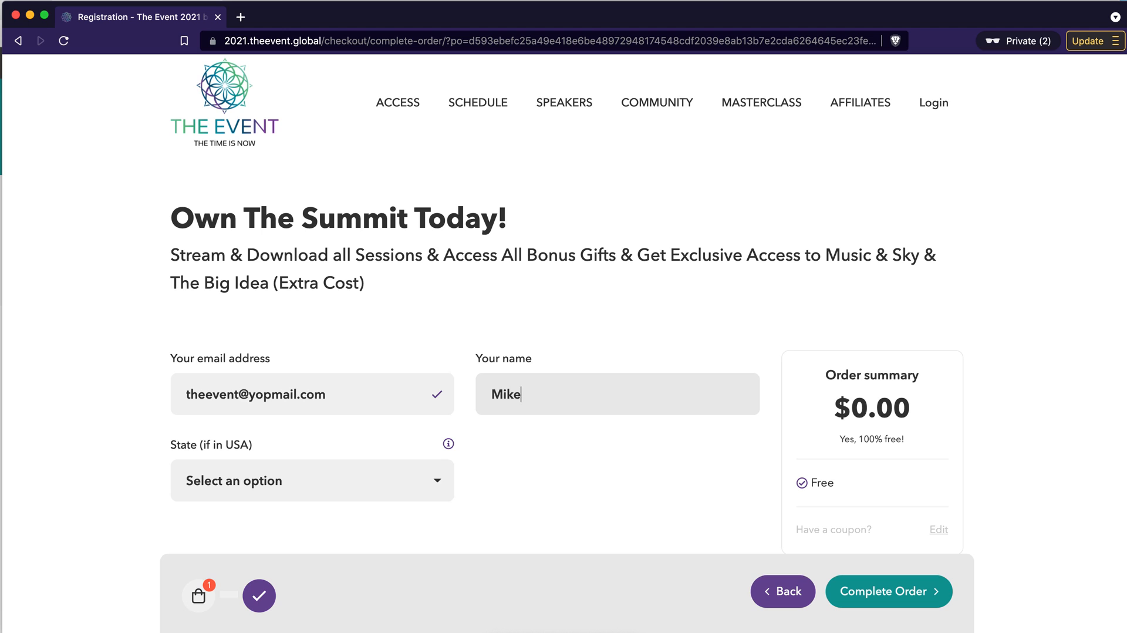
pyautogui.click(312, 481)
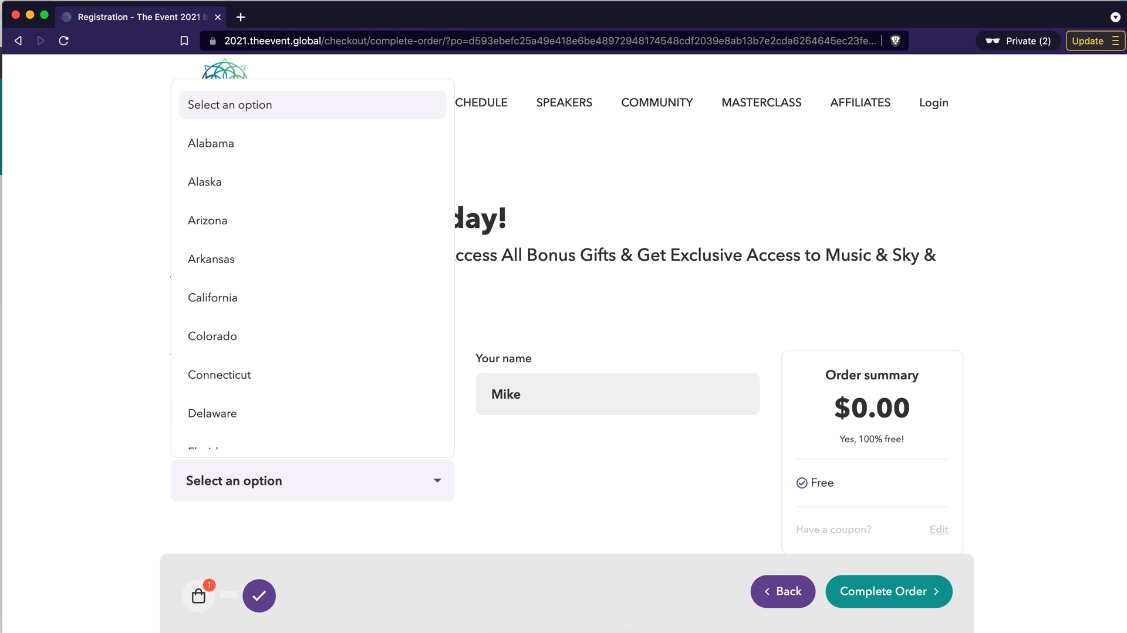
pyautogui.click(212, 297)
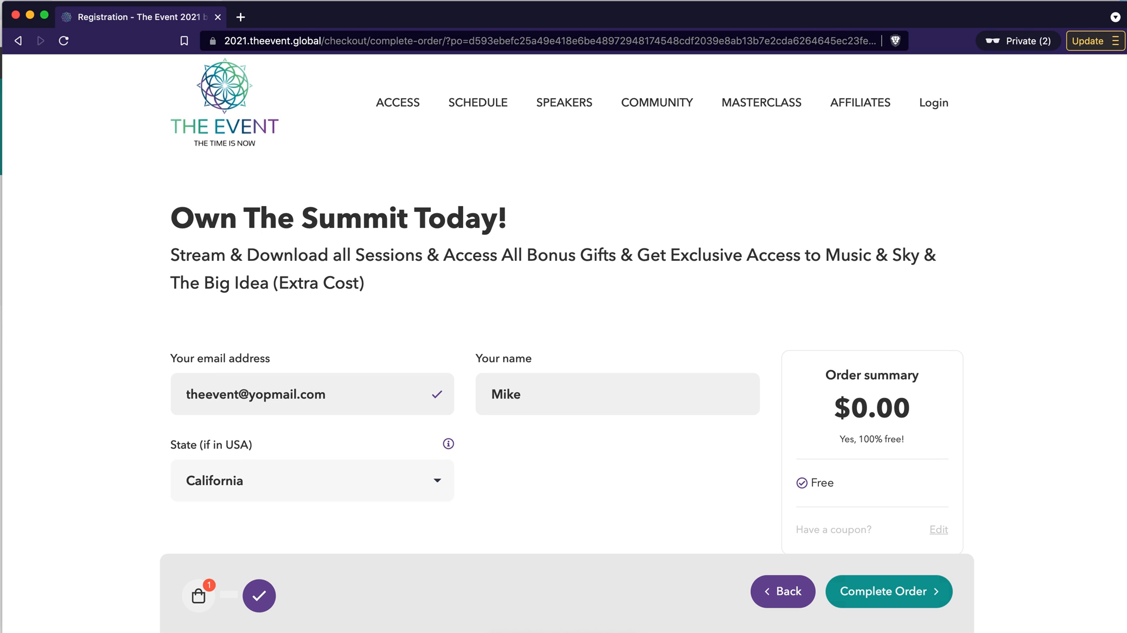
pyautogui.click(889, 591)
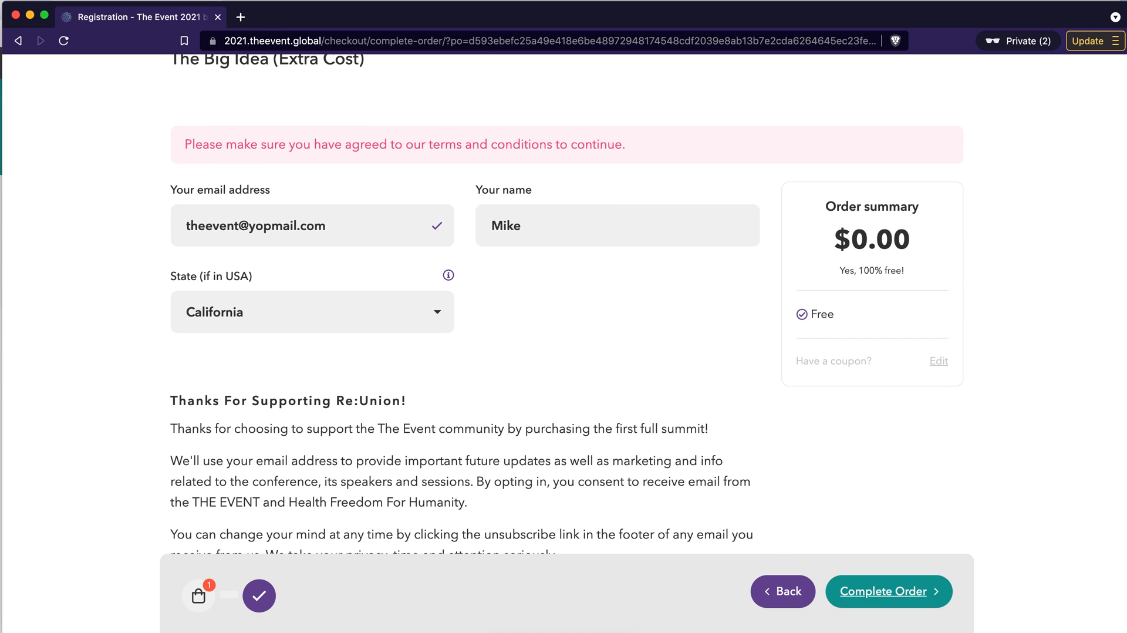
# Accept the Terms of Service and Privacy Statement, then complete the free order and reservation.
pyautogui.scroll(-3)
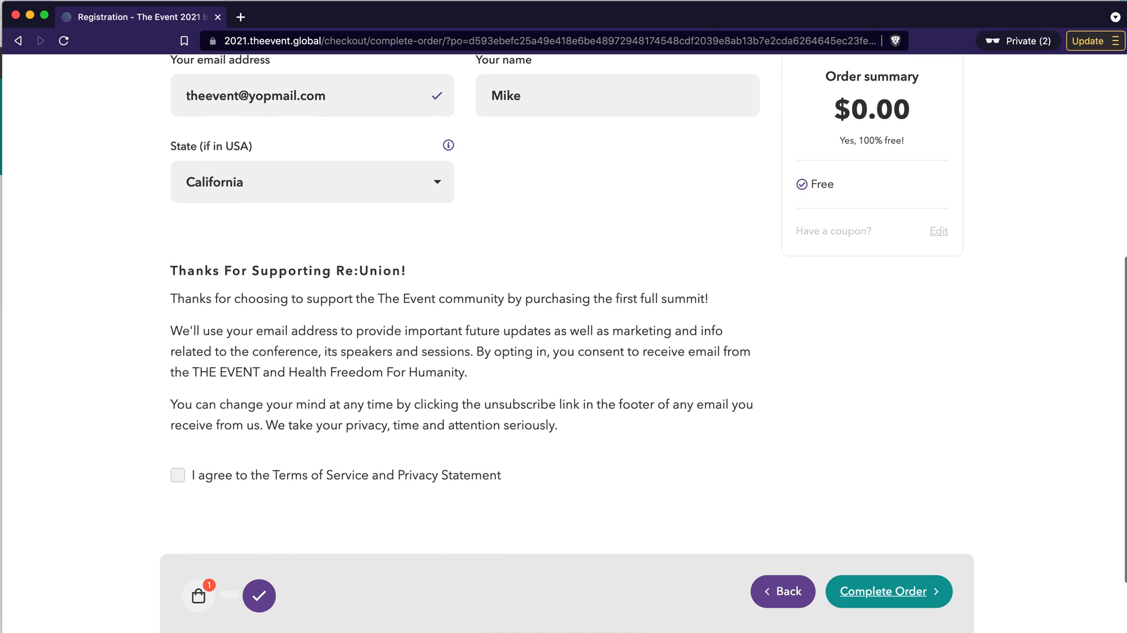
pyautogui.click(177, 475)
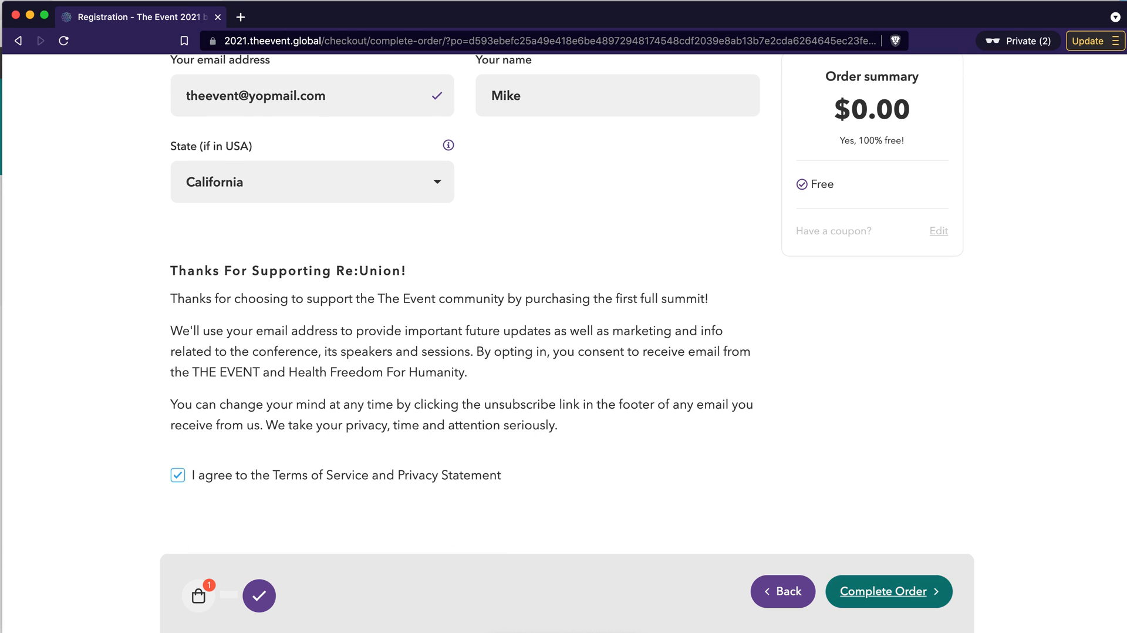
pyautogui.click(888, 591)
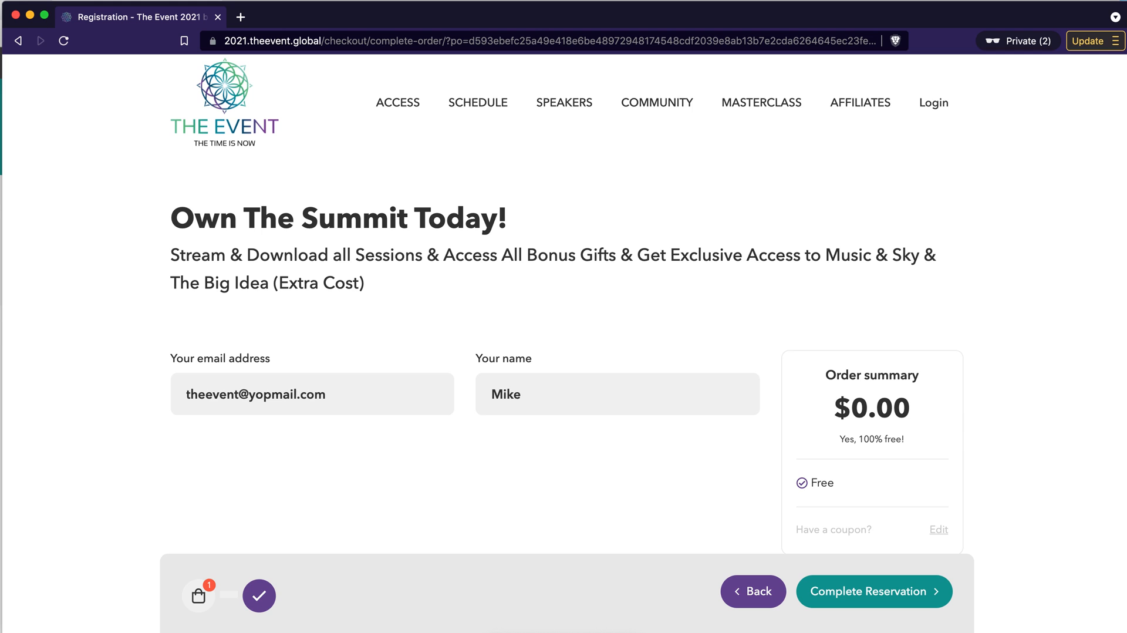
pyautogui.scroll(-3)
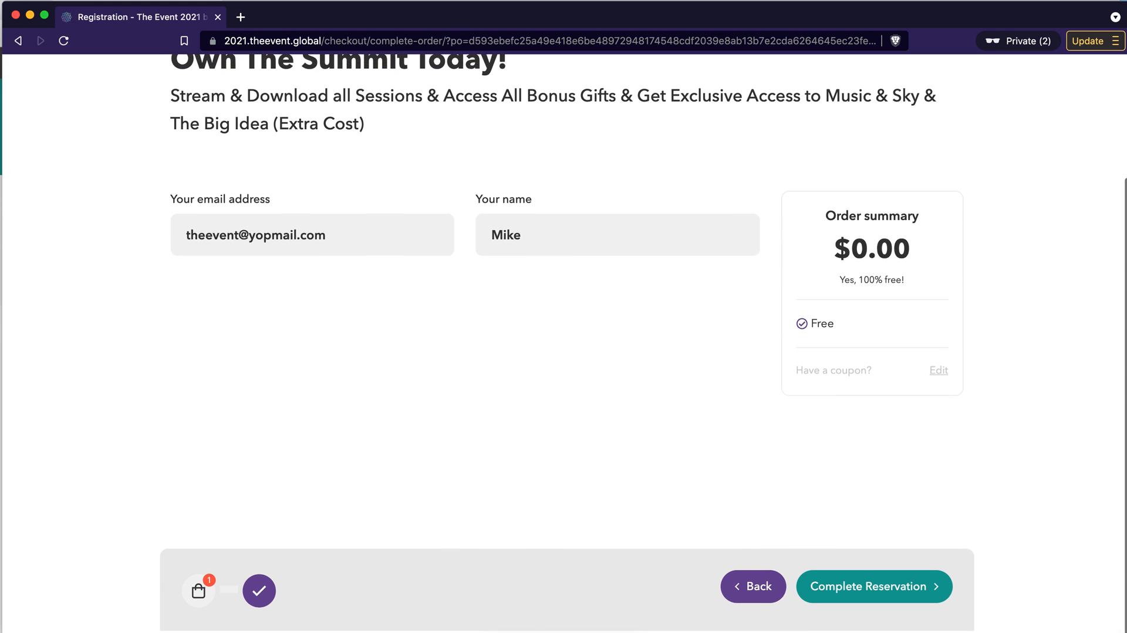
pyautogui.click(874, 586)
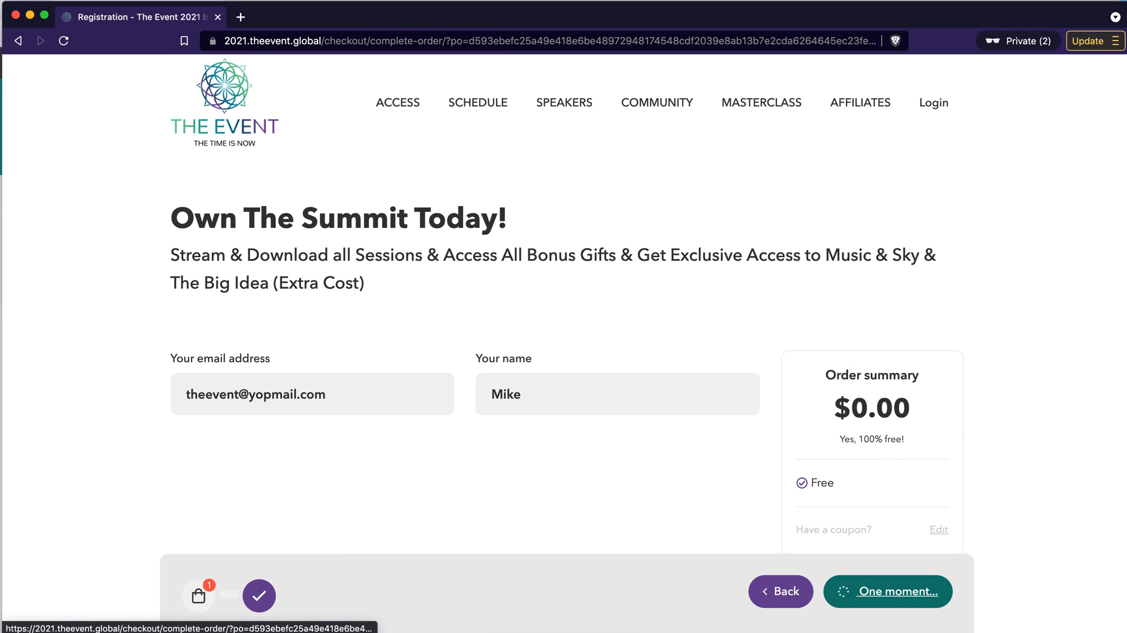
pyautogui.click(887, 591)
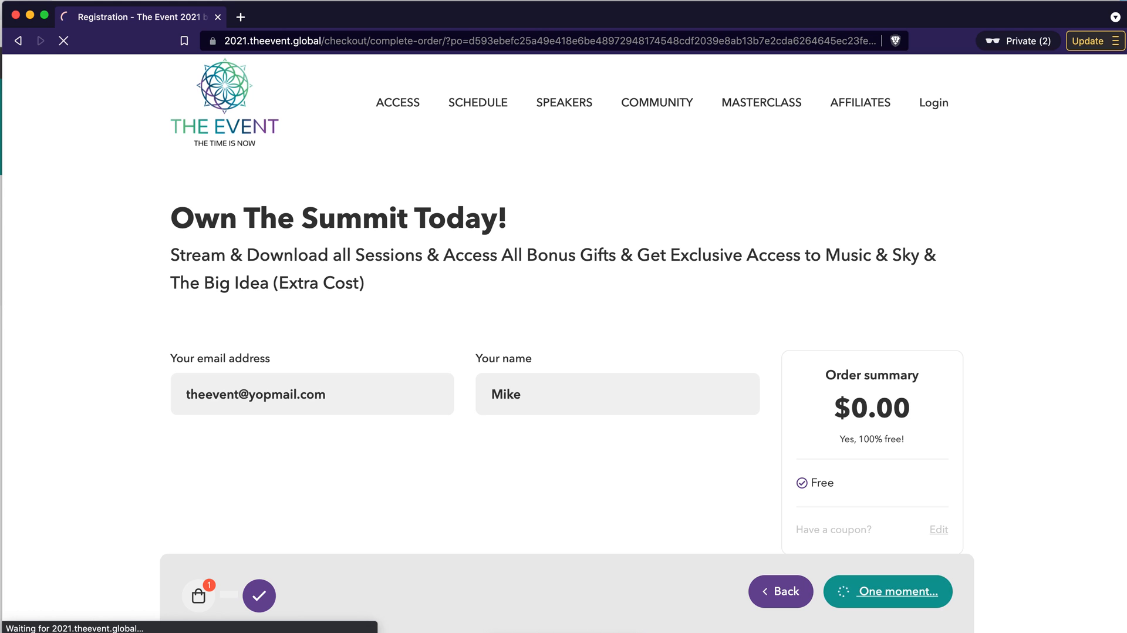
pyautogui.click(887, 591)
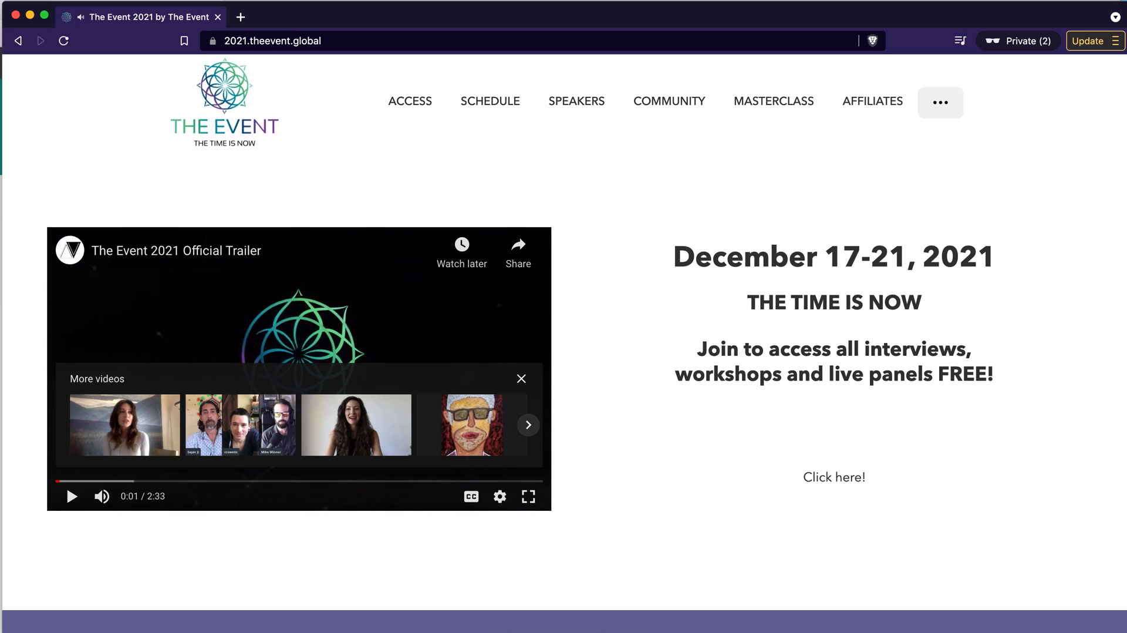
# Browse the live site's event schedule, then return to the test site's home page.
pyautogui.click(490, 101)
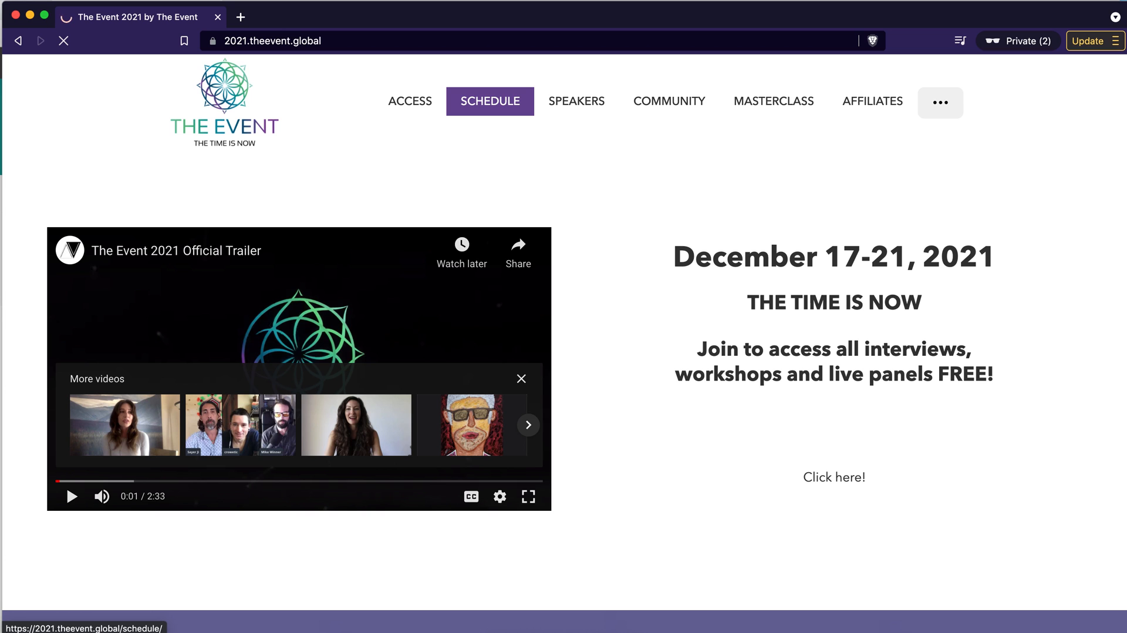
pyautogui.click(490, 101)
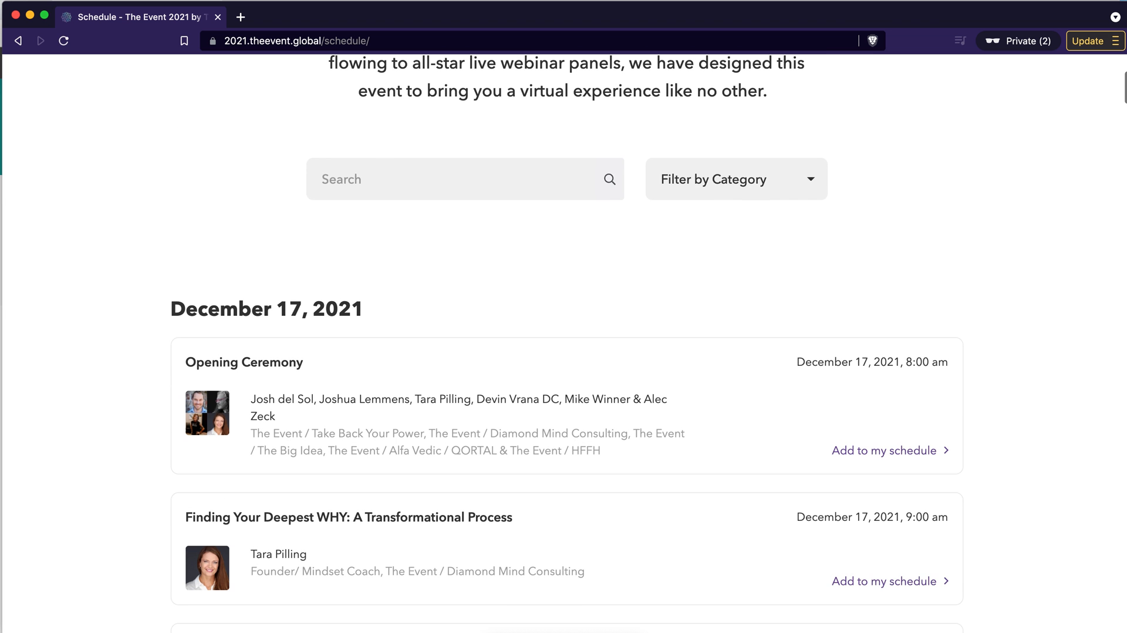
pyautogui.scroll(-3)
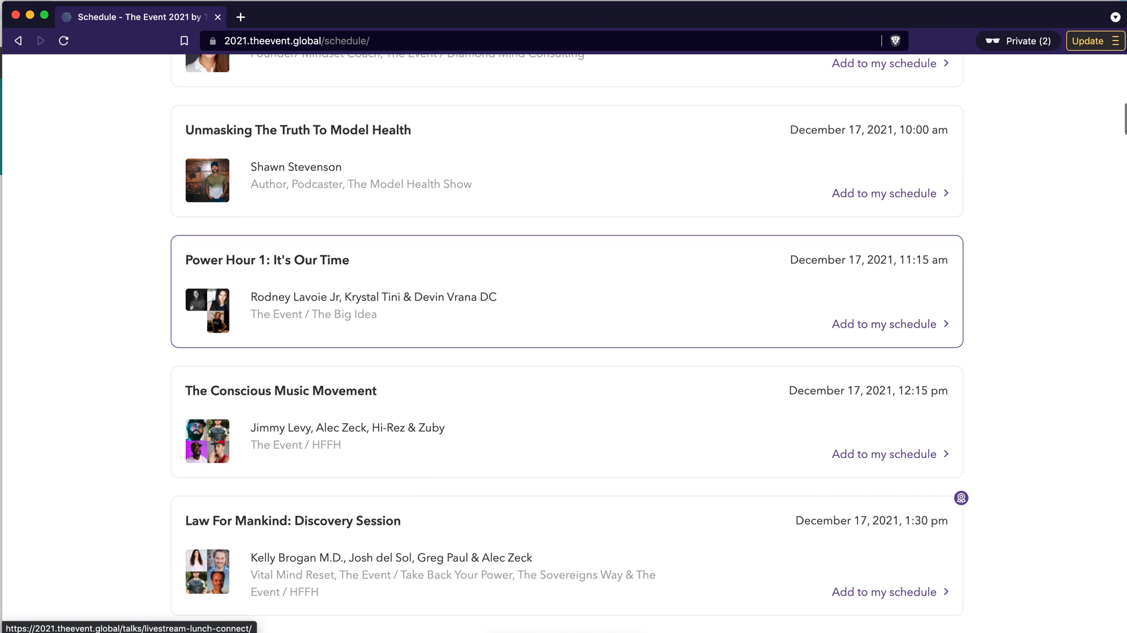
pyautogui.scroll(-3)
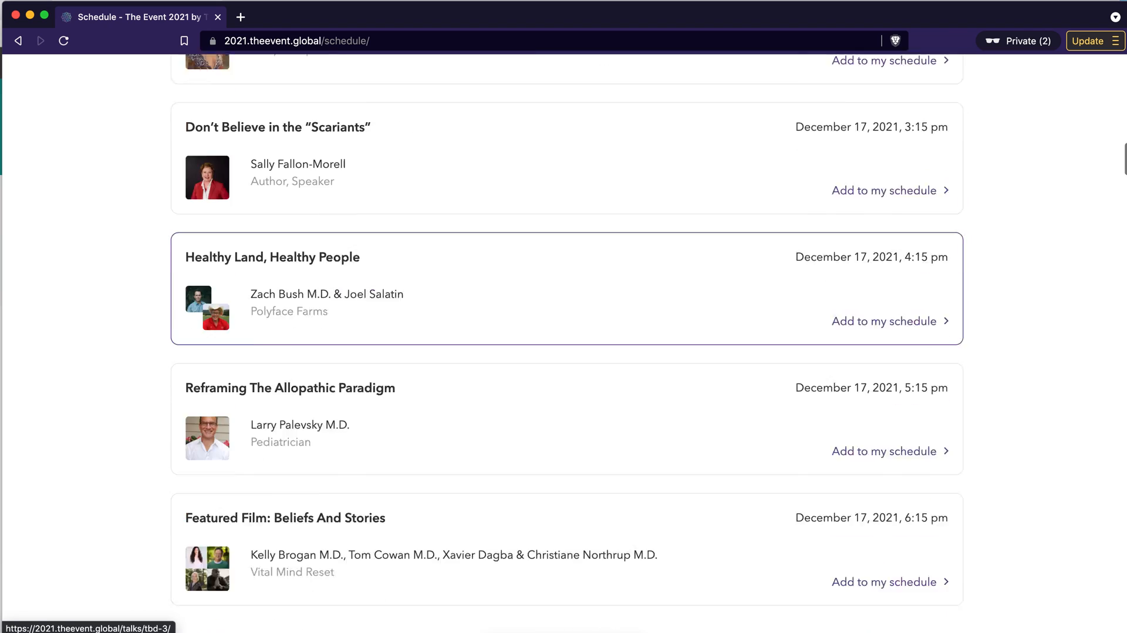
pyautogui.scroll(-3)
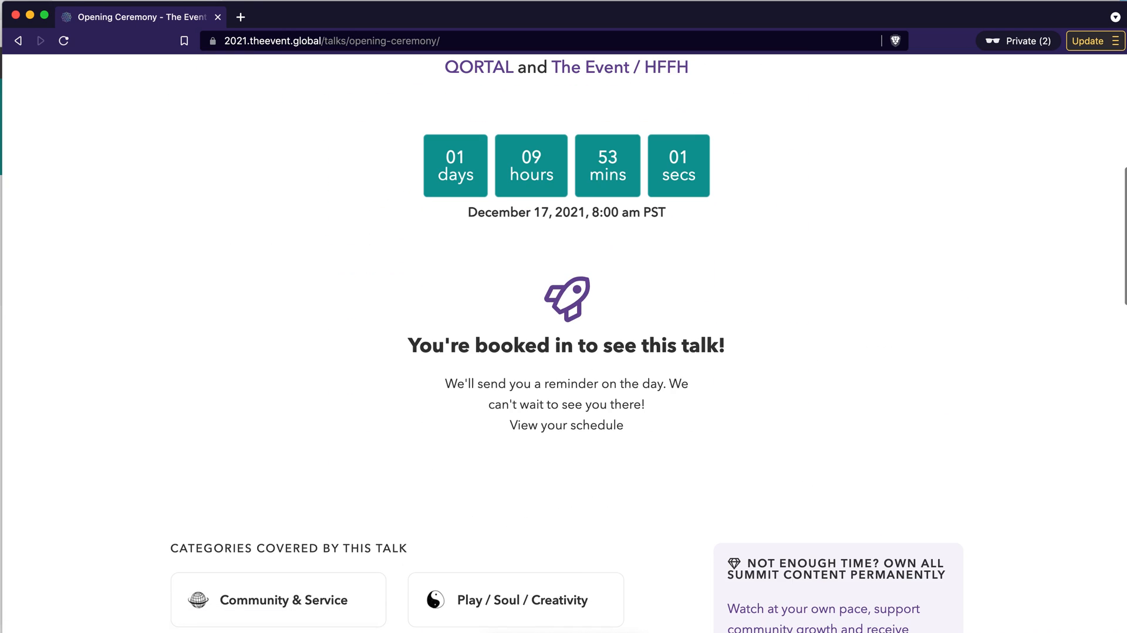
pyautogui.scroll(-3)
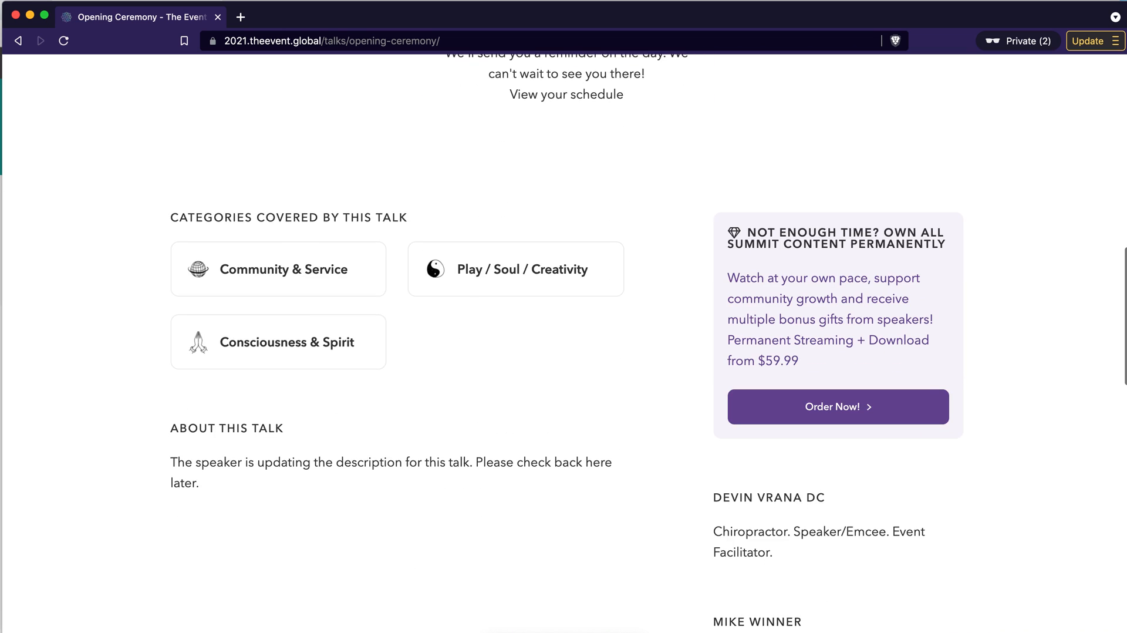
pyautogui.scroll(3)
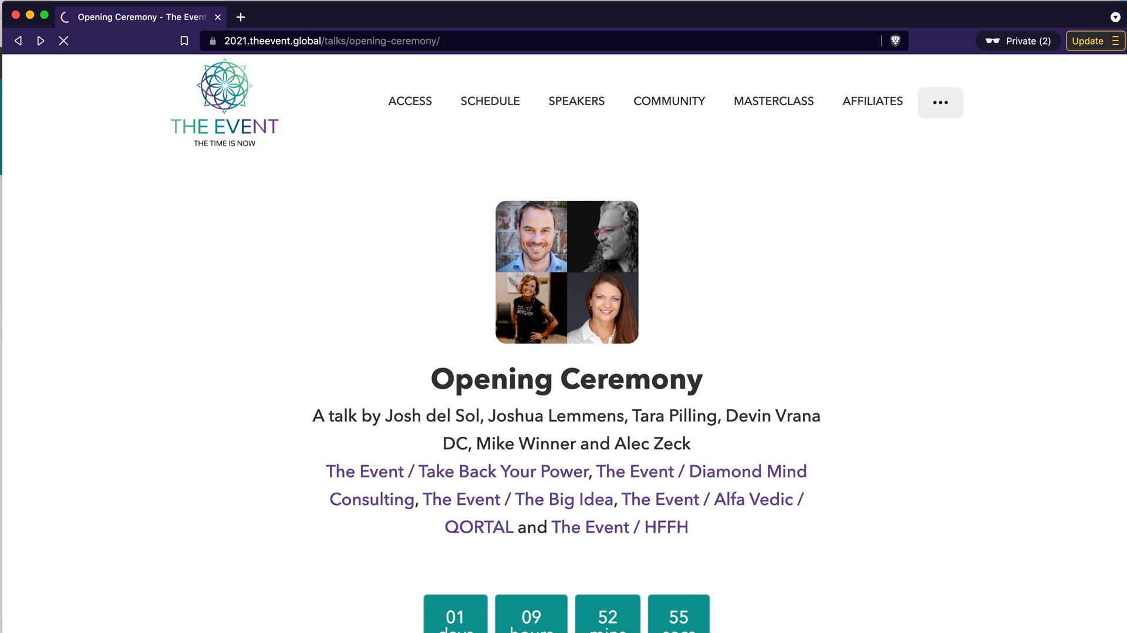
pyautogui.click(490, 100)
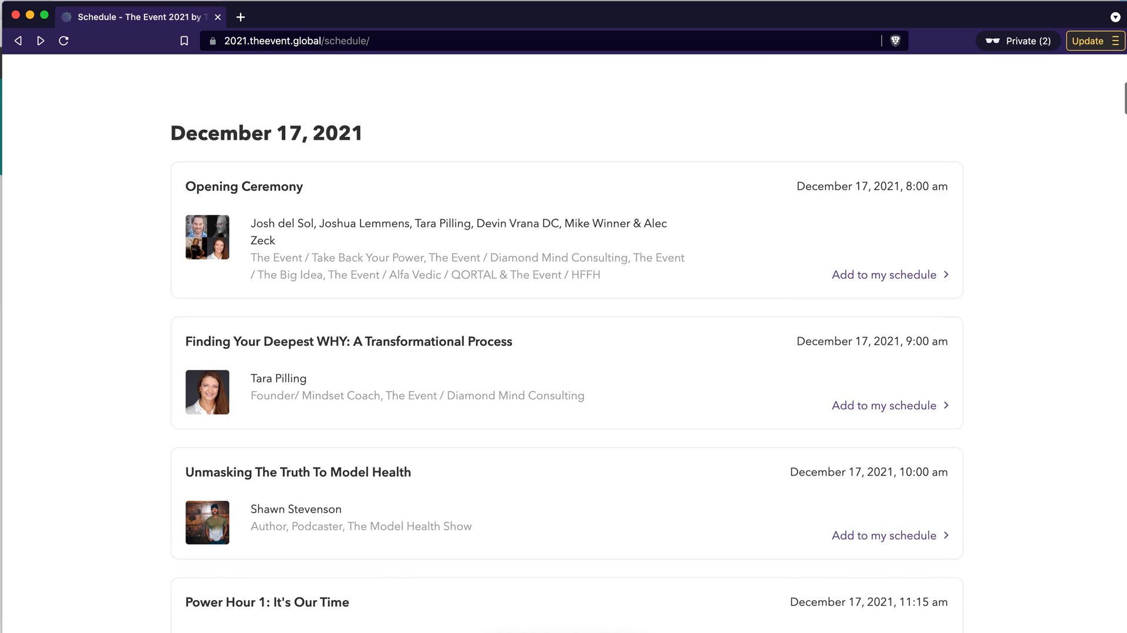
pyautogui.scroll(3)
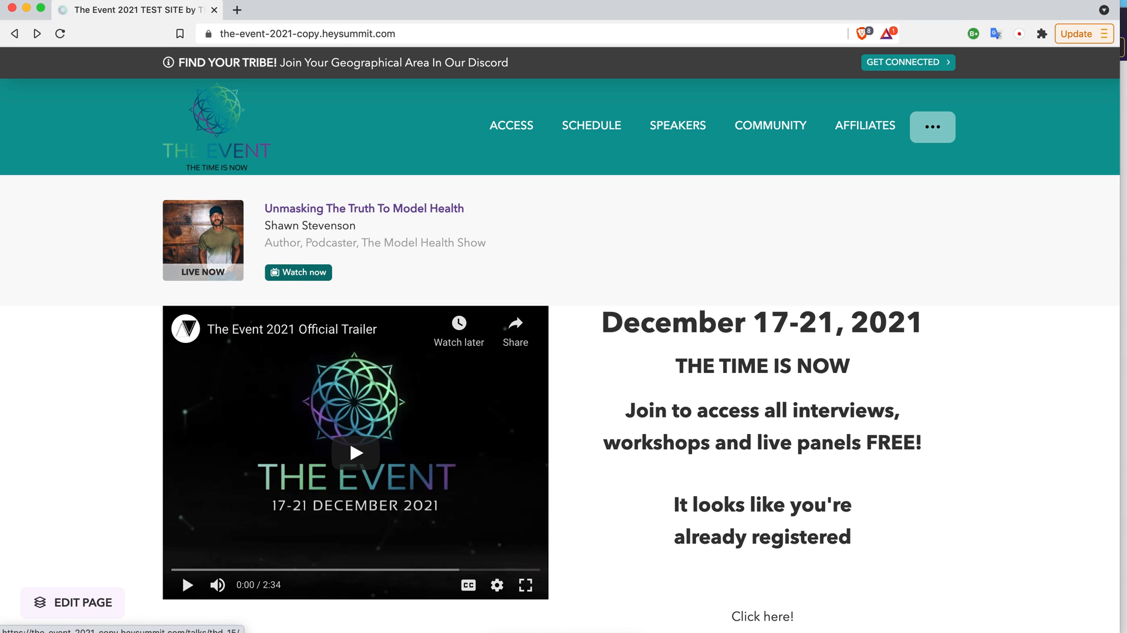
# Open the test site's schedule and select the Unmasking The Truth To Model Health talk.
pyautogui.click(591, 125)
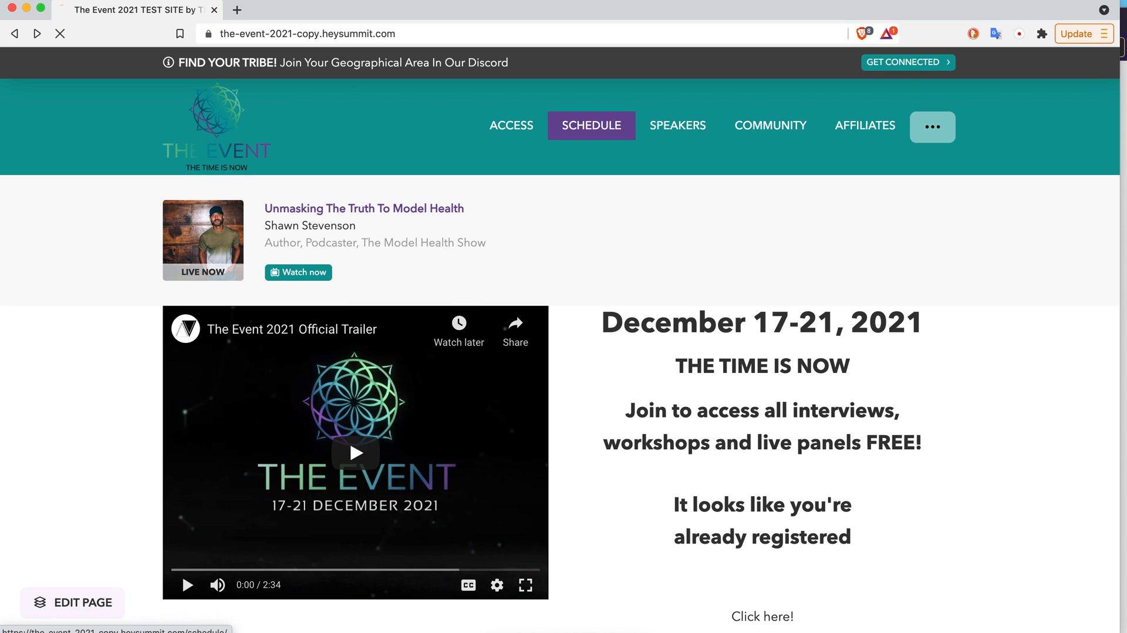
pyautogui.click(591, 125)
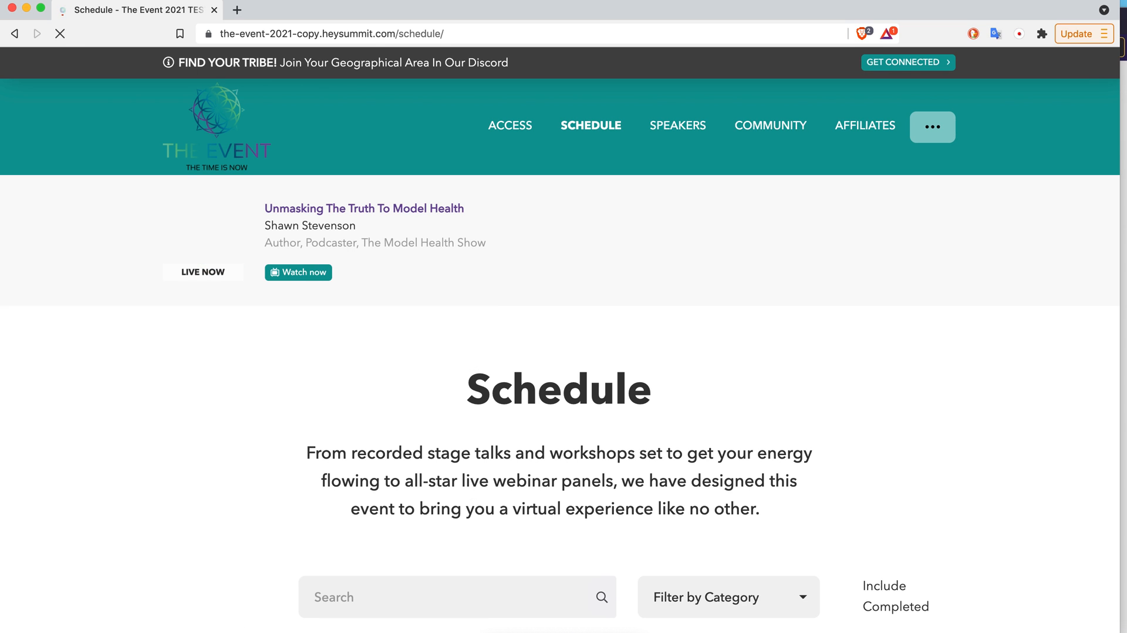
pyautogui.scroll(-3)
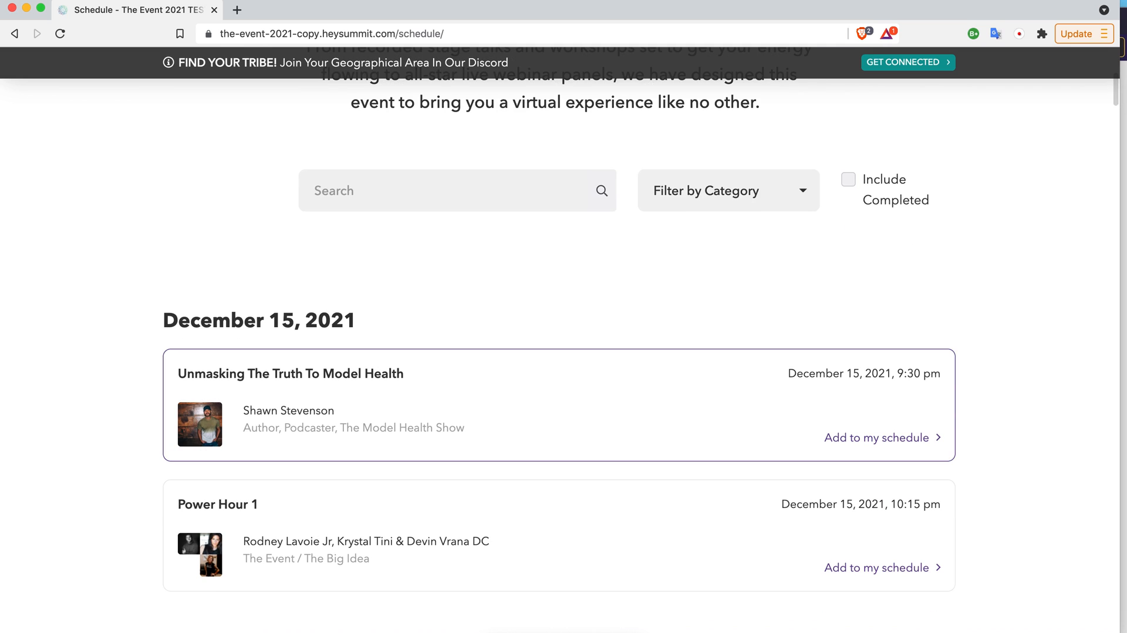
pyautogui.scroll(3)
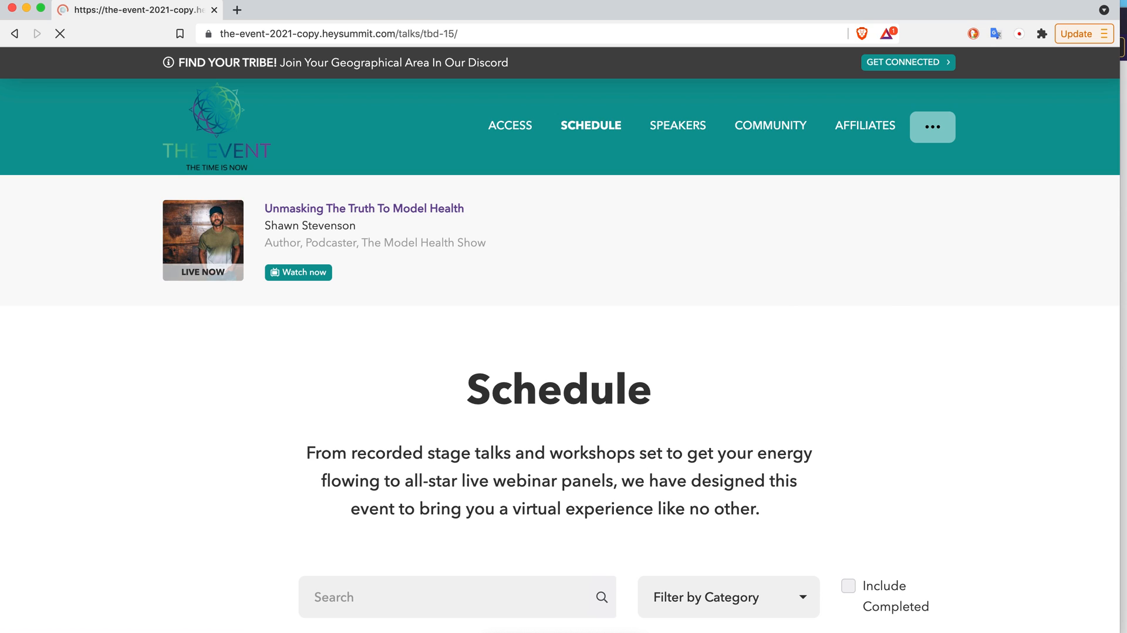
pyautogui.click(298, 272)
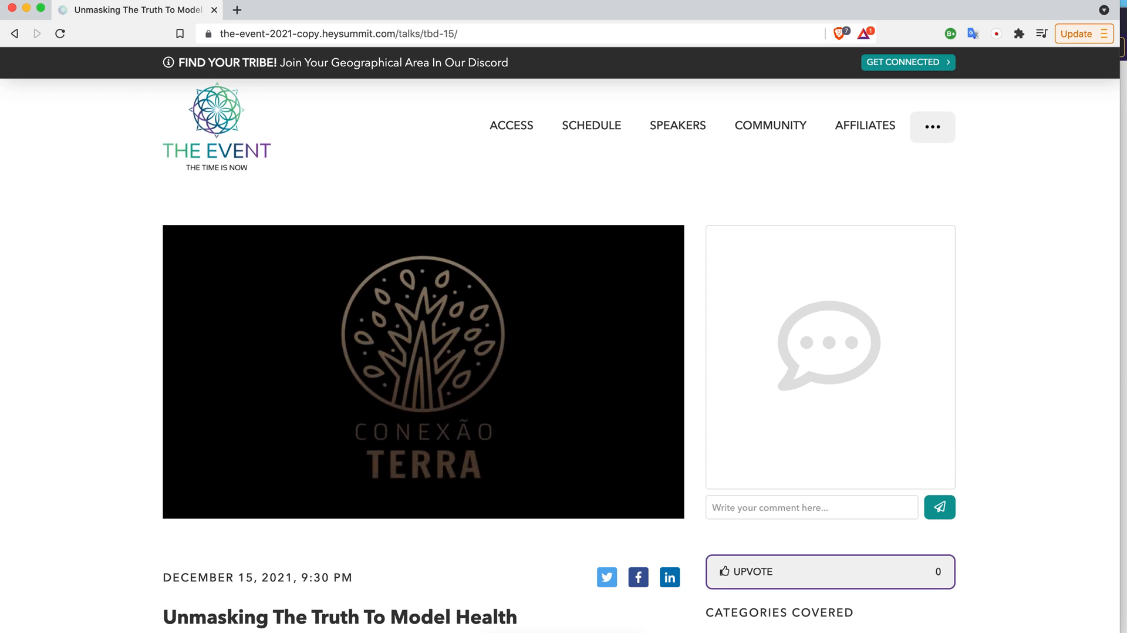
# Post a 'Hi!!' message in the talk chat, then go to the Speakers page.
pyautogui.click(811, 507)
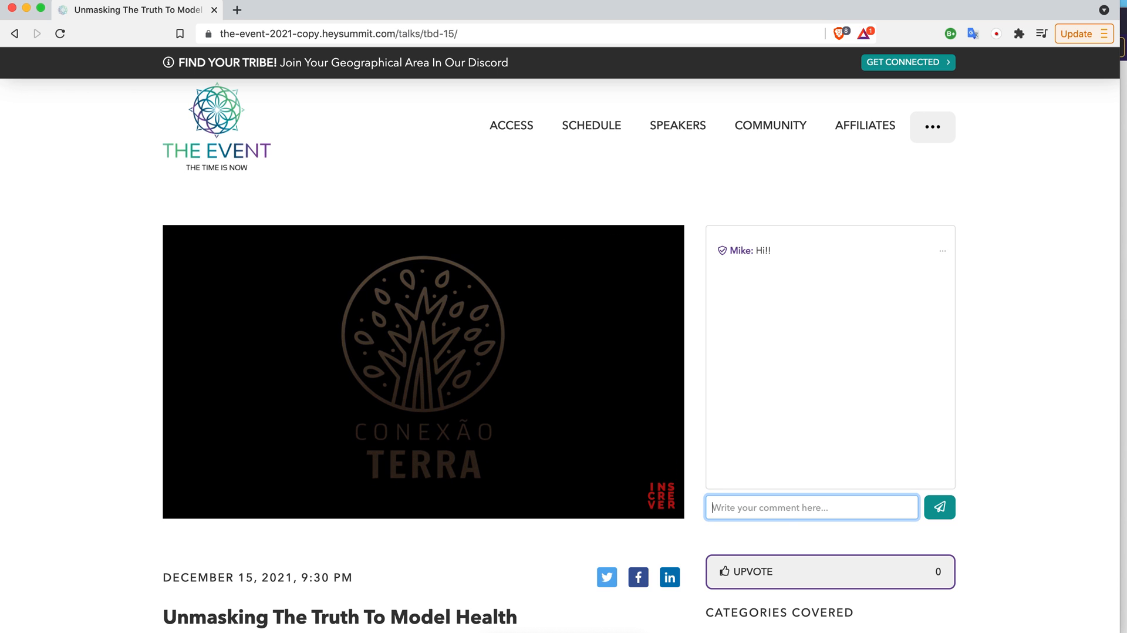
pyautogui.scroll(-3)
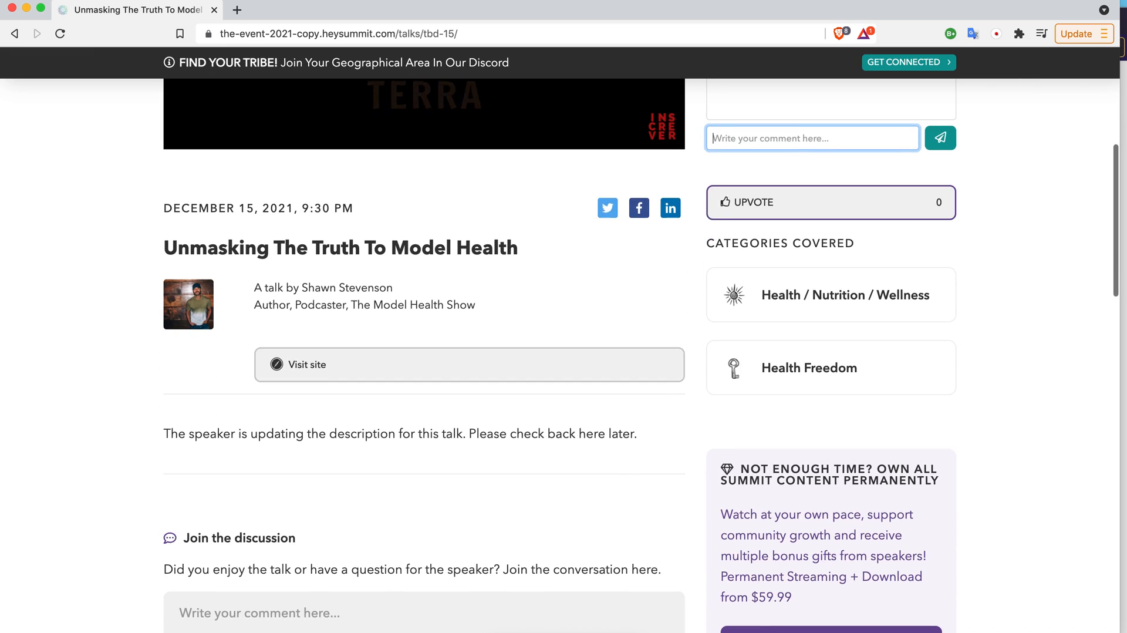
pyautogui.scroll(-3)
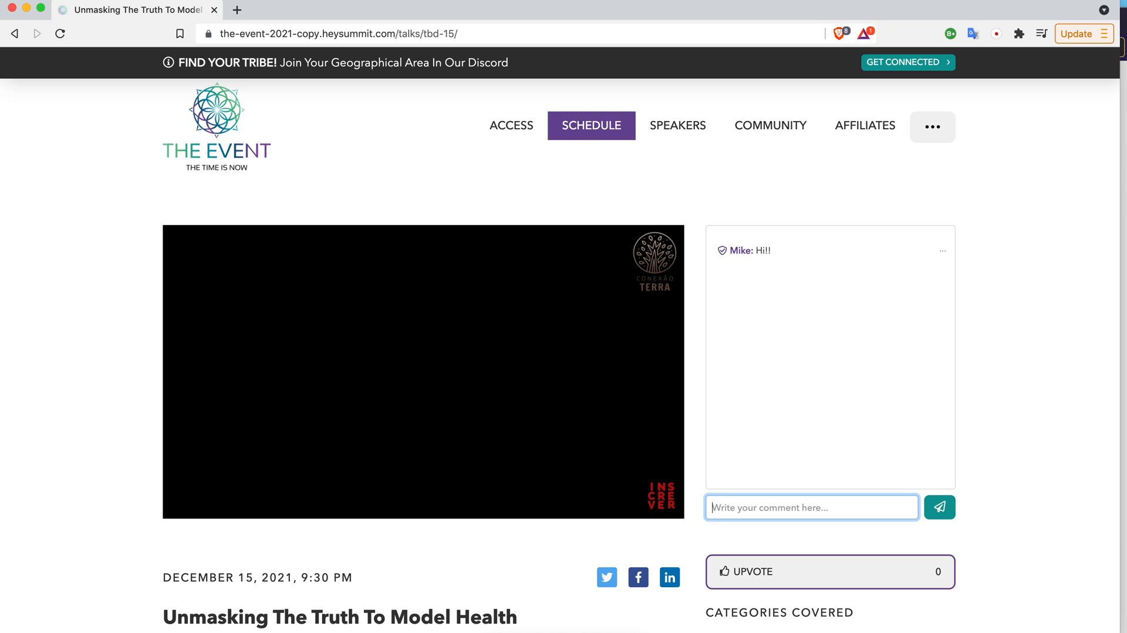
pyautogui.click(677, 125)
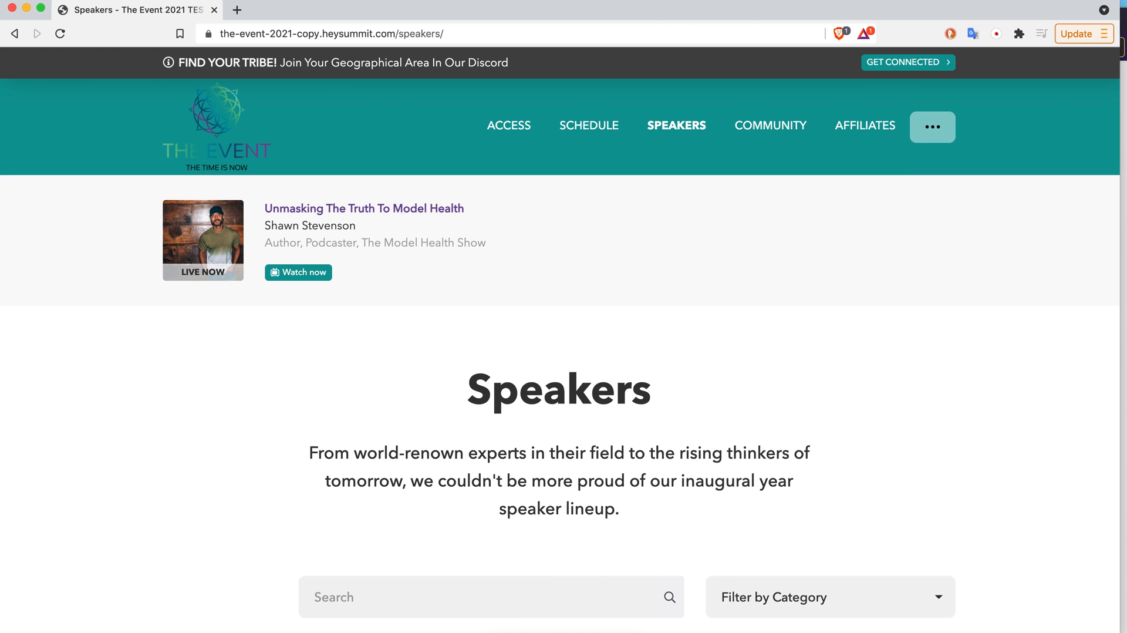
# Return to the event schedule, scroll through it, and end up logged out on the home page.
pyautogui.scroll(-3)
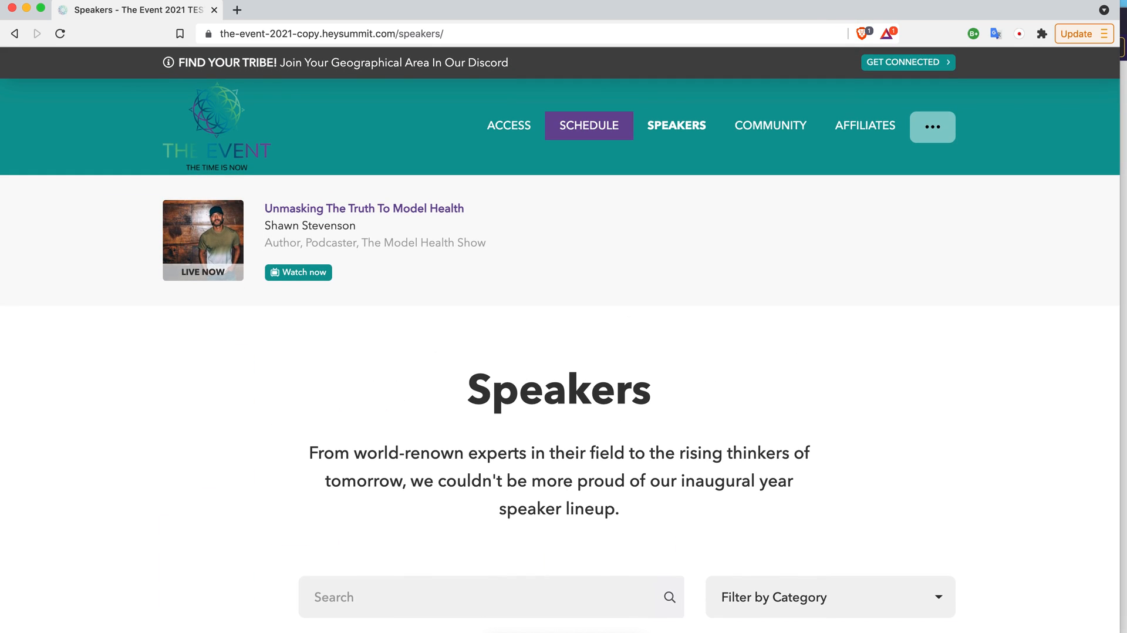
pyautogui.click(588, 125)
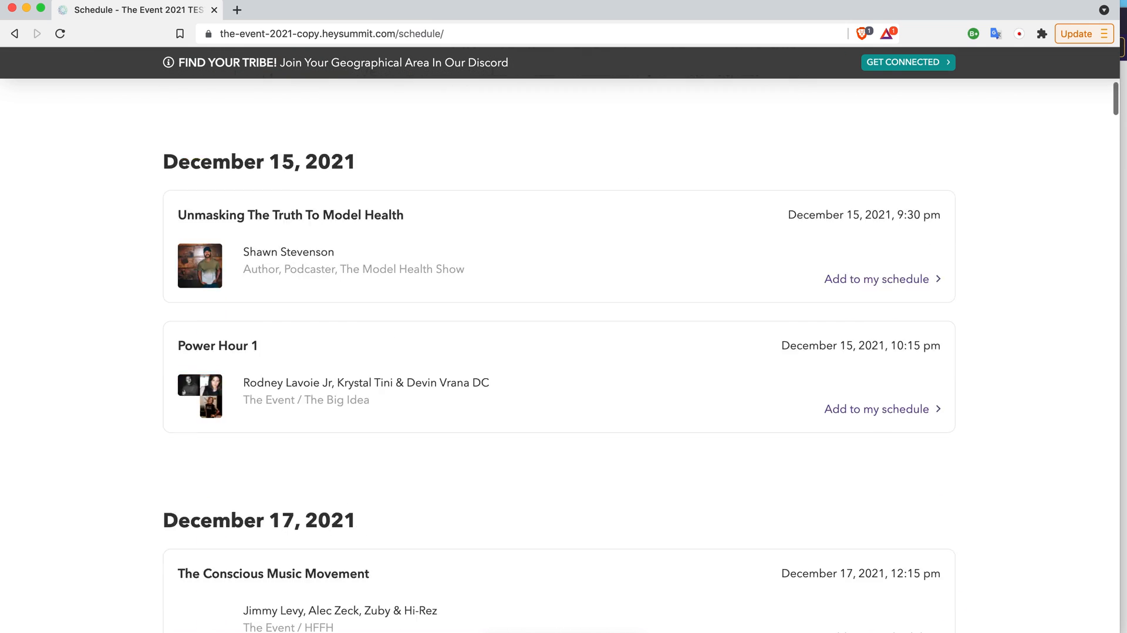
pyautogui.scroll(-3)
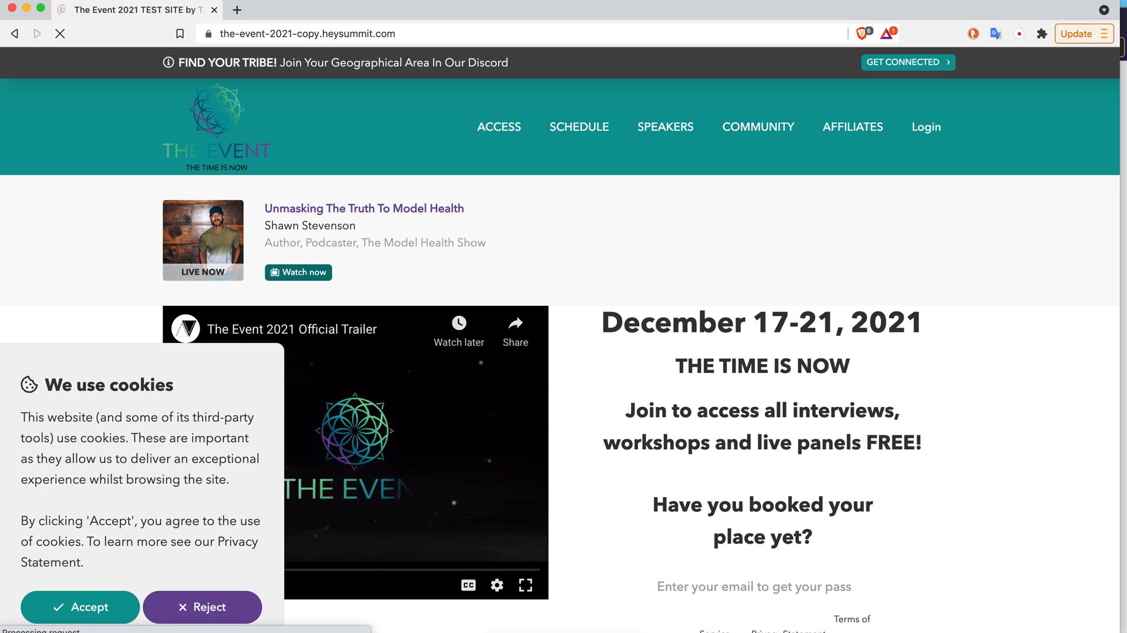
# View the LIVE NOW talk while logged out, then switch to the private live-site window.
pyautogui.click(297, 272)
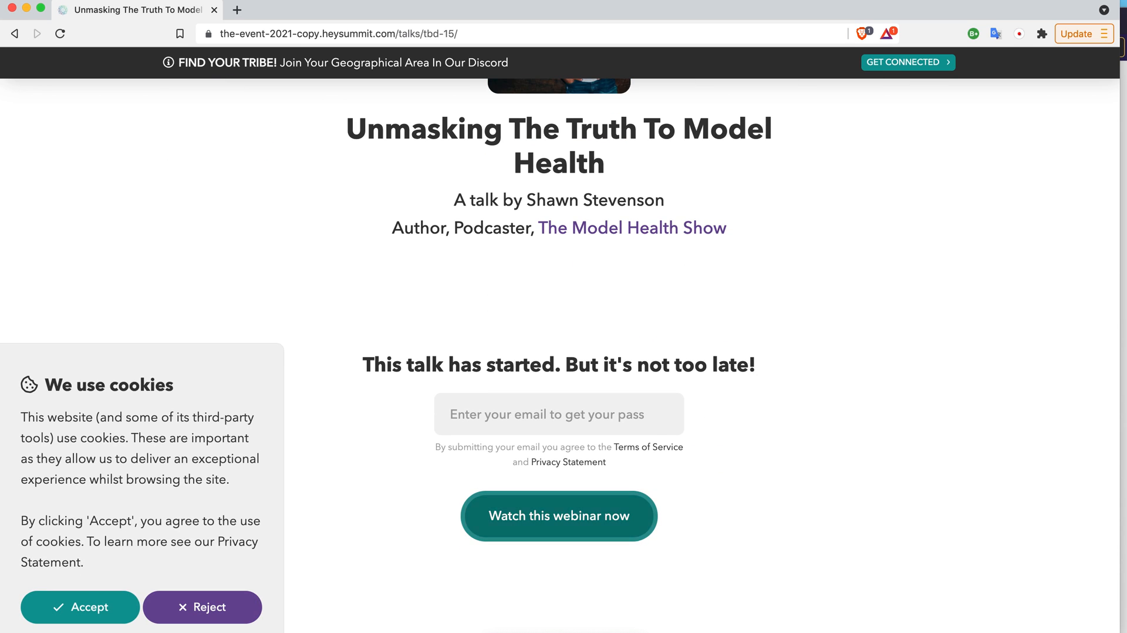
pyautogui.scroll(3)
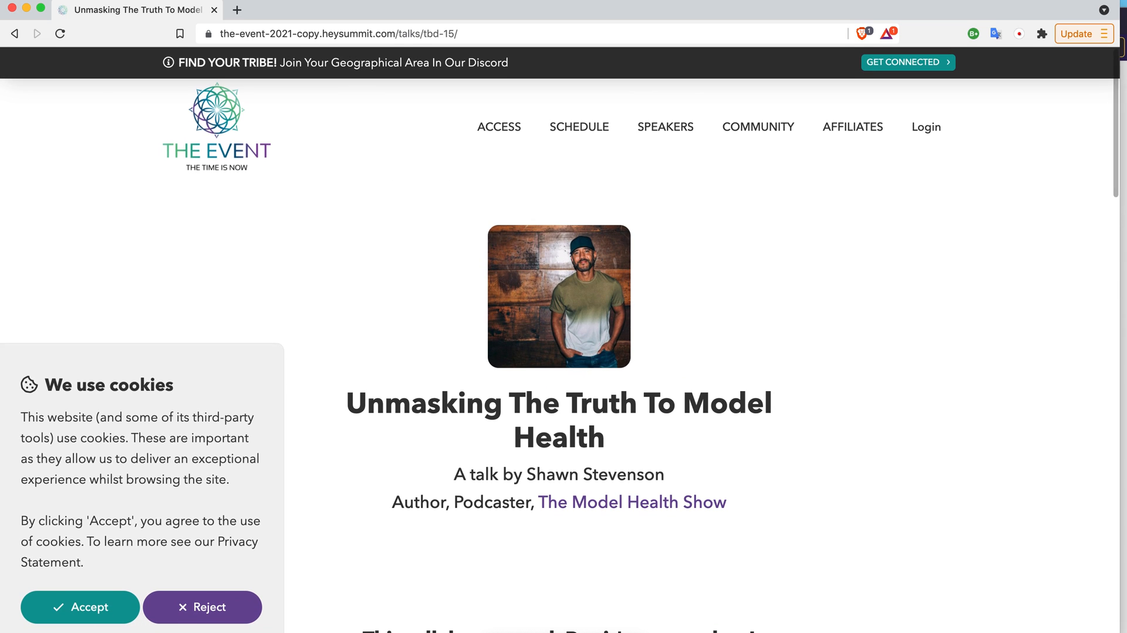
pyautogui.click(926, 127)
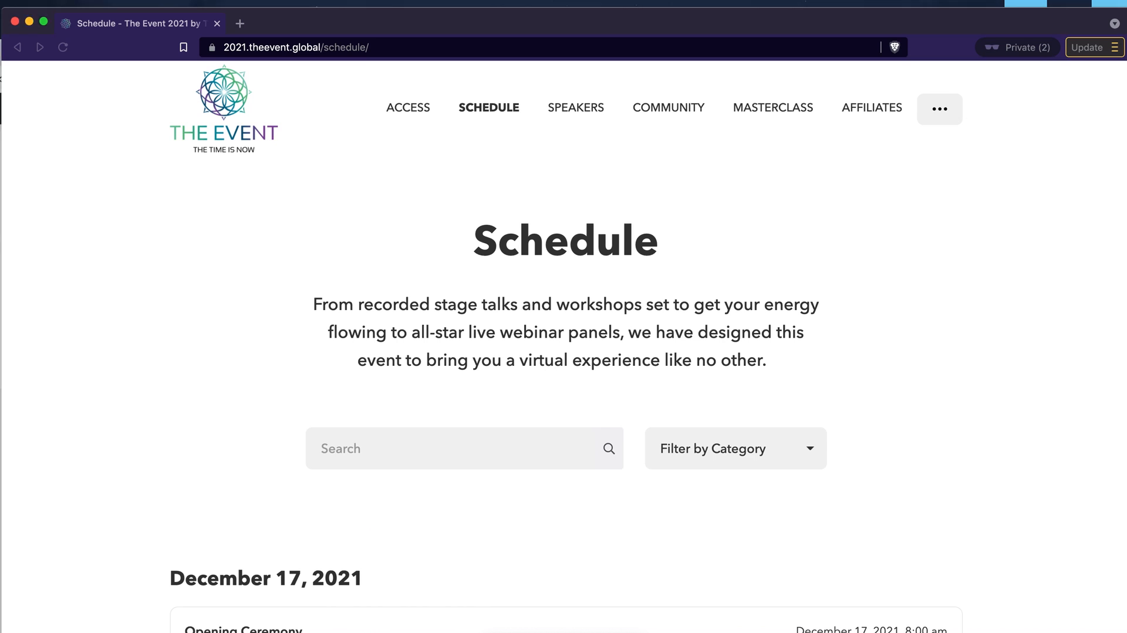
# Go to the live site's sign-in page and submit the attendee email 'theevent…'.
pyautogui.click(939, 109)
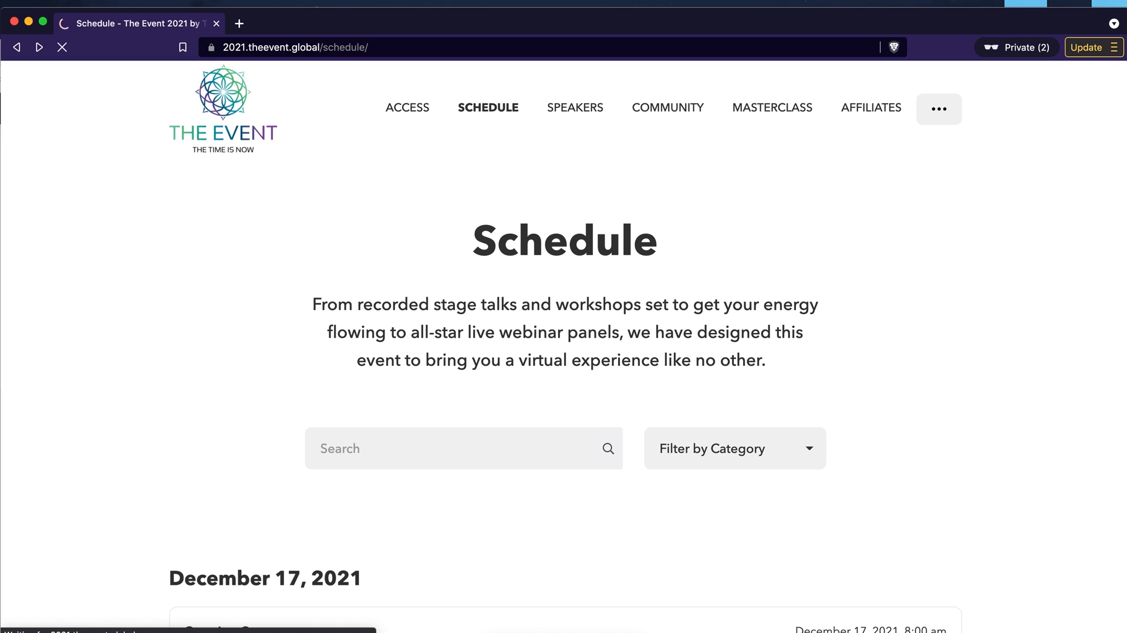
pyautogui.click(223, 94)
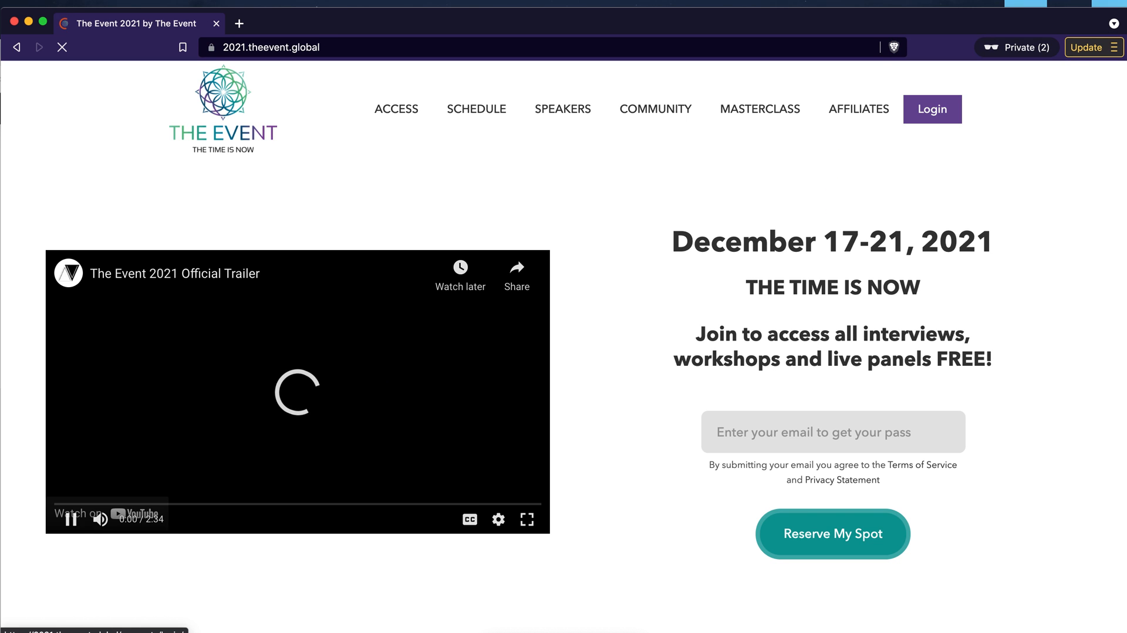
pyautogui.click(932, 109)
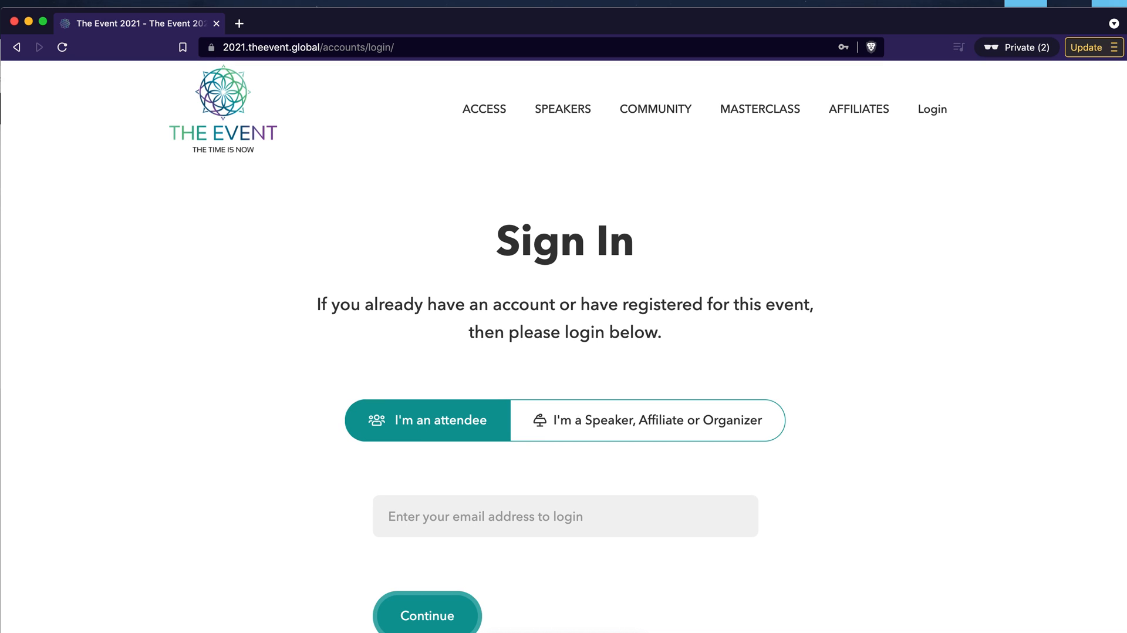
pyautogui.click(565, 516)
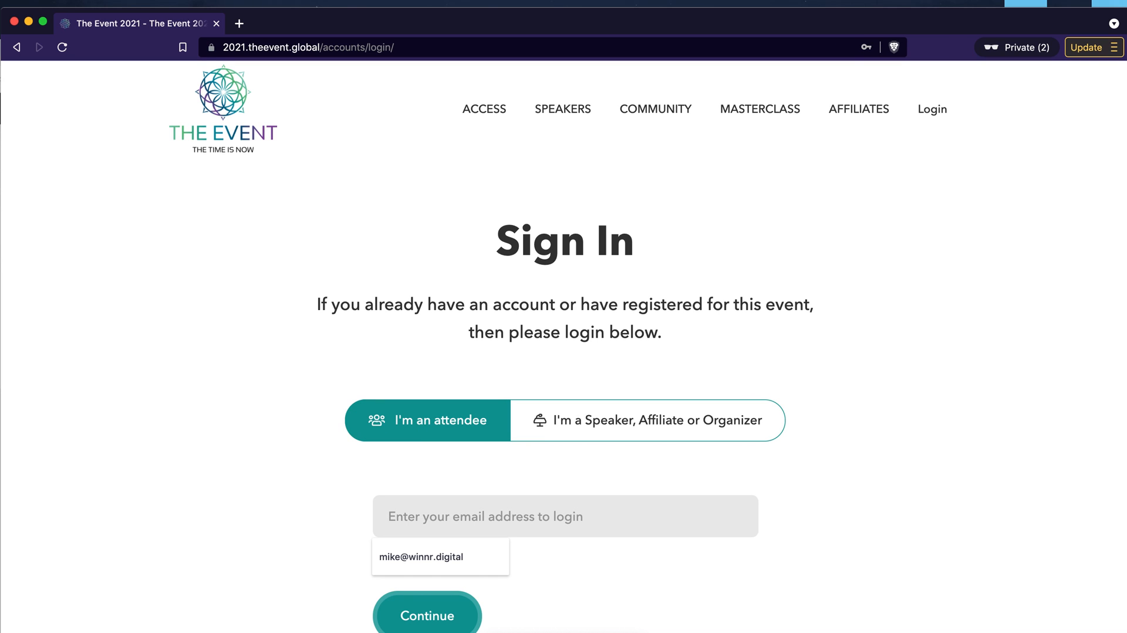
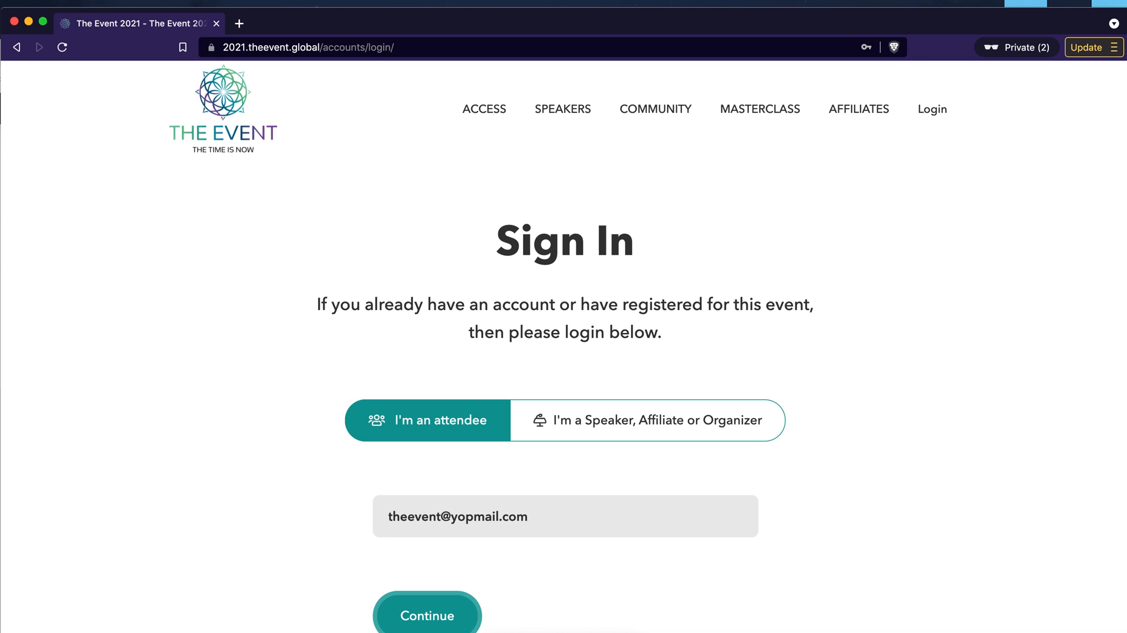
pyautogui.click(427, 617)
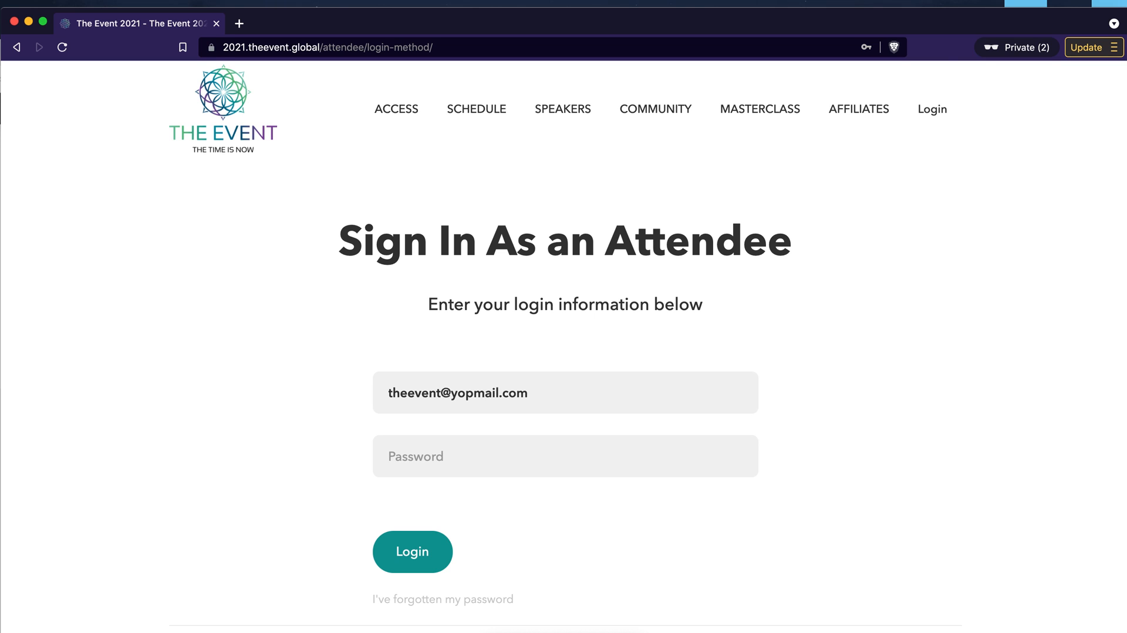
# Attempt the attendee login, then request a password reset email via 'I've forgotten my password'.
pyautogui.click(565, 456)
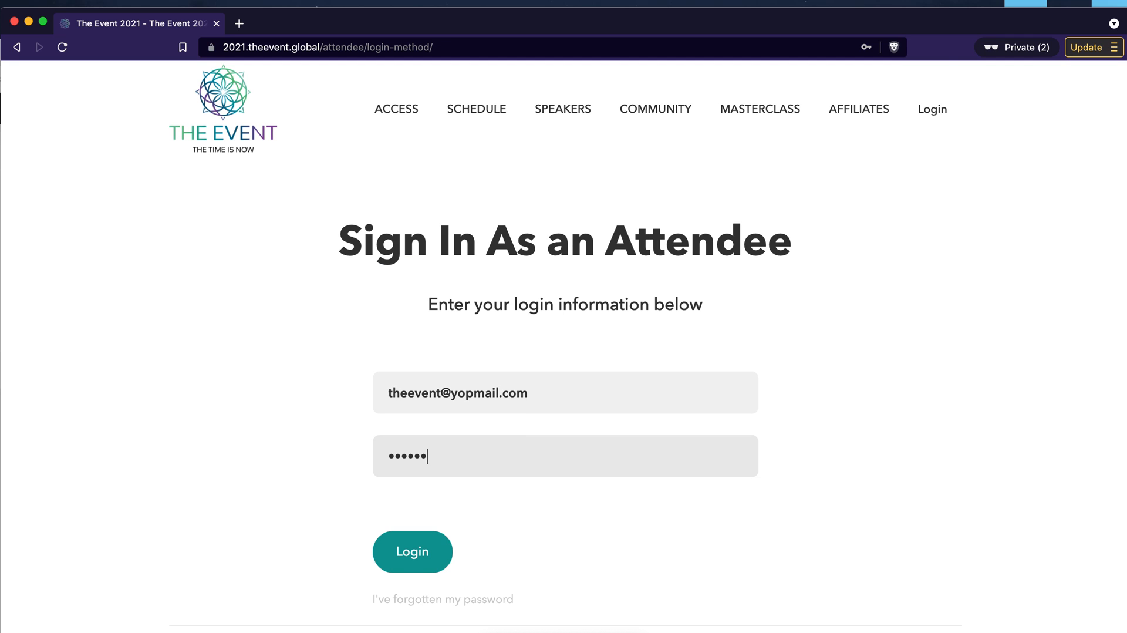
pyautogui.click(412, 552)
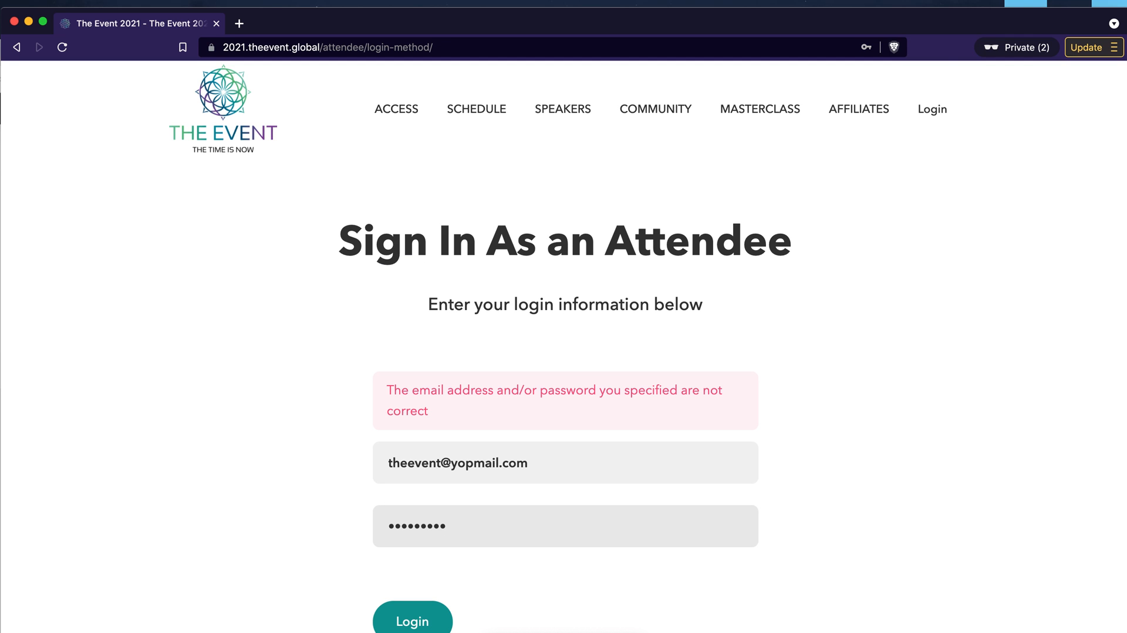
pyautogui.scroll(-3)
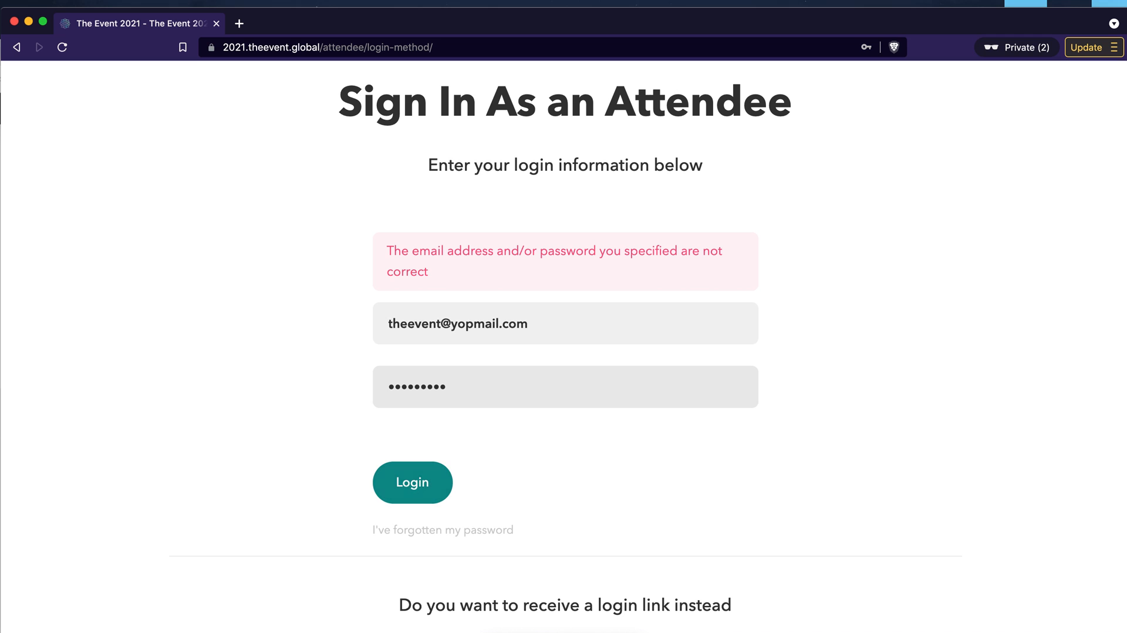
pyautogui.click(443, 530)
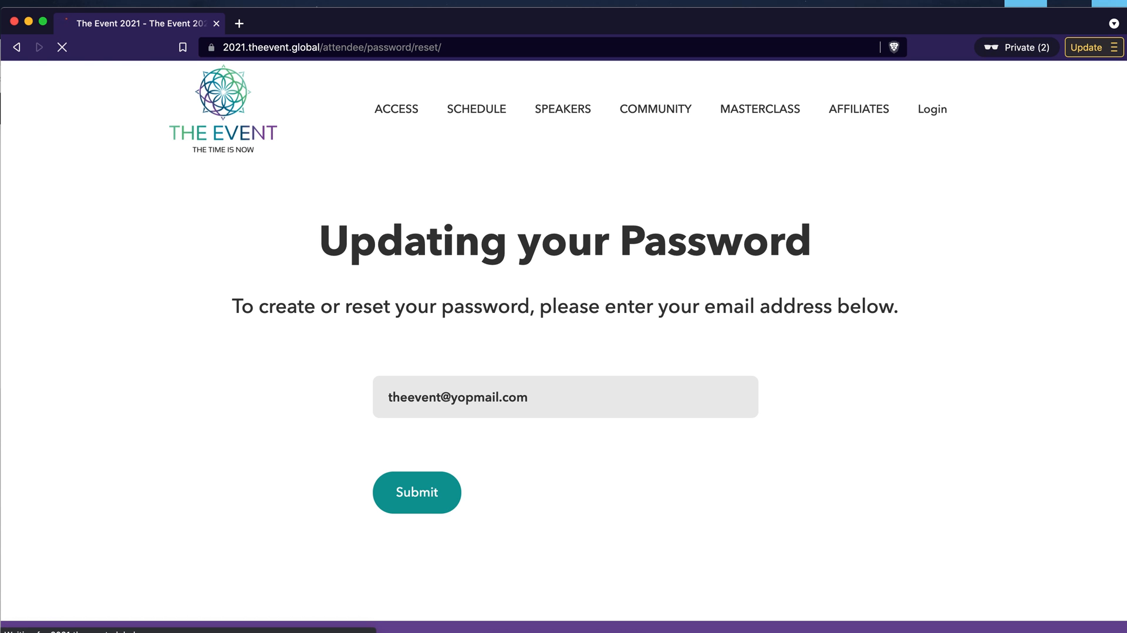
pyautogui.click(417, 492)
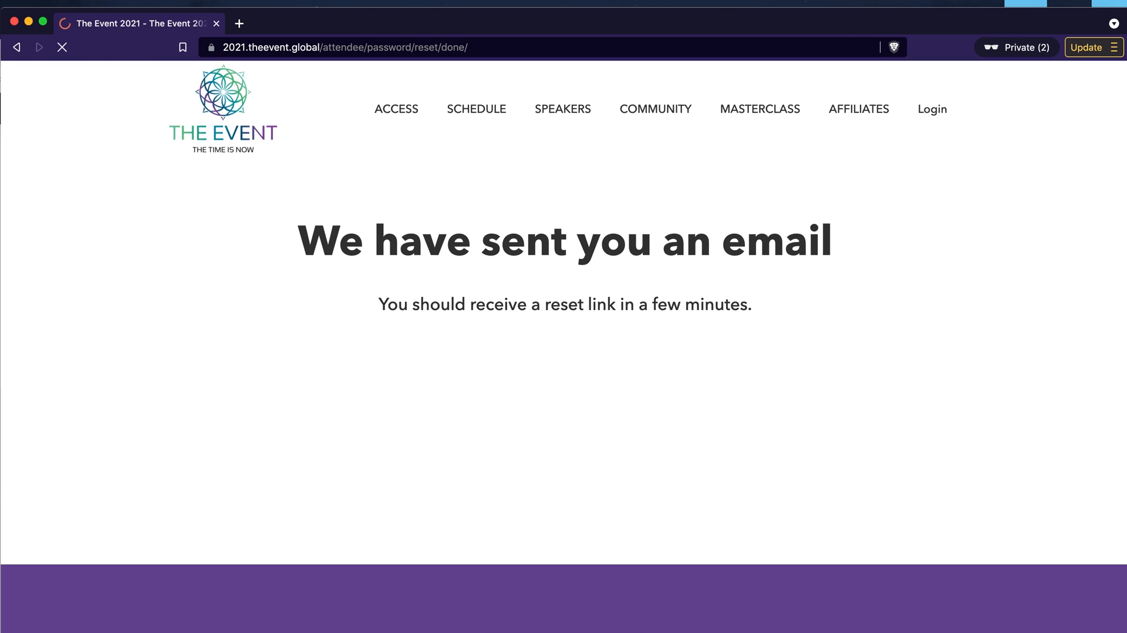